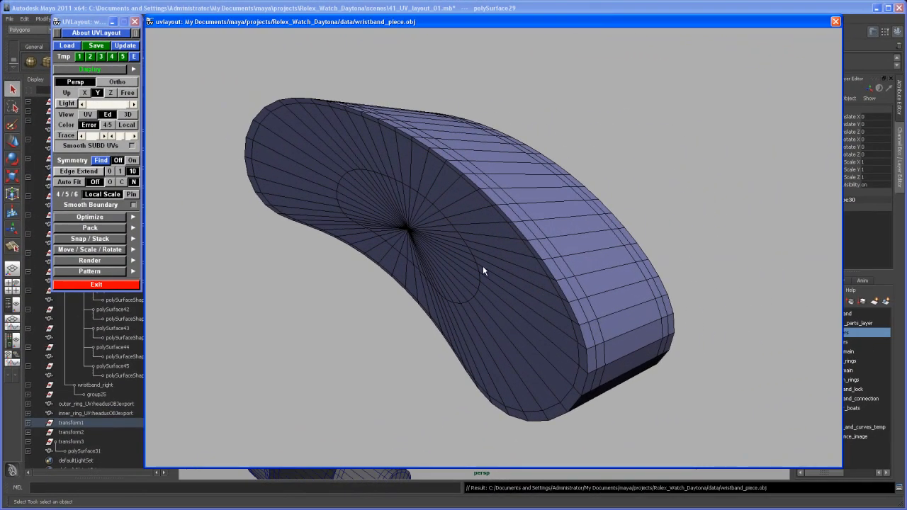
Step: Orbit and zoom around the first end cap to follow its outer rim
left_click_drag(485, 271, 479, 266)
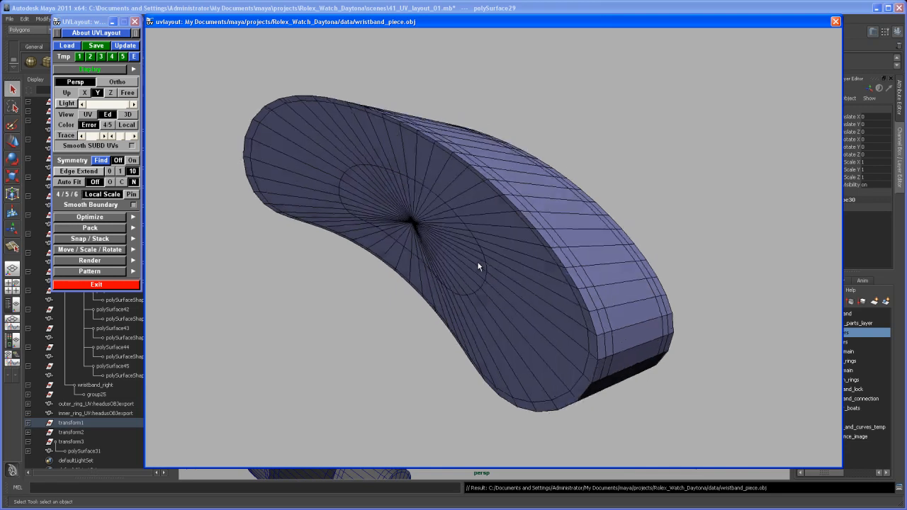
left_click_drag(479, 267, 490, 318)
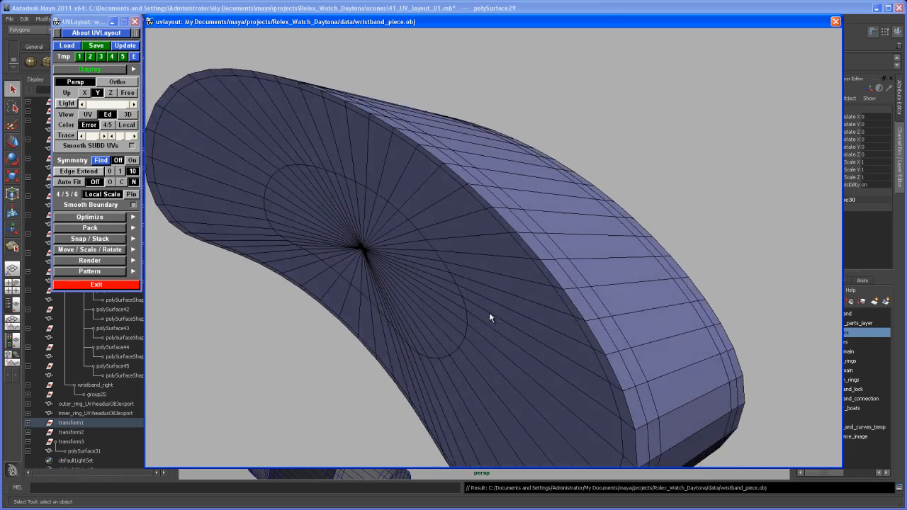
left_click_drag(490, 318, 504, 272)
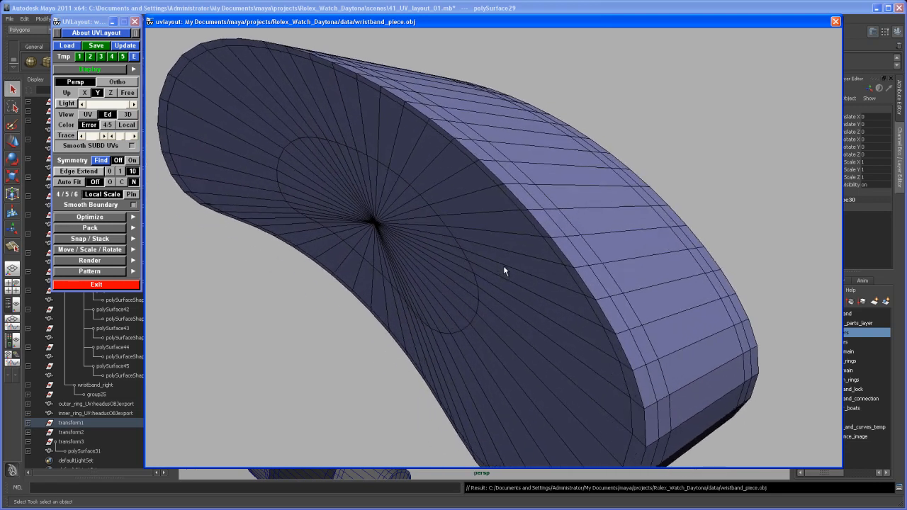
left_click_drag(505, 271, 513, 200)
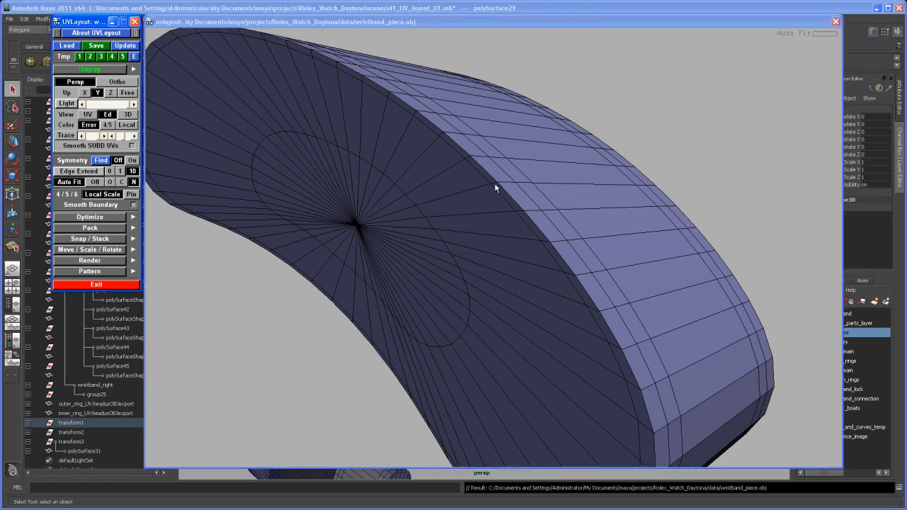
mouse_move(488, 176)
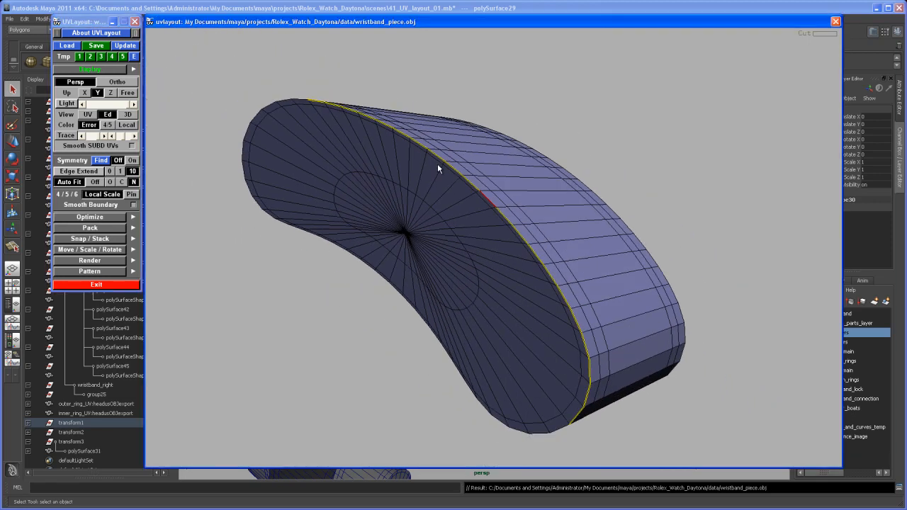
left_click_drag(438, 169, 471, 221)
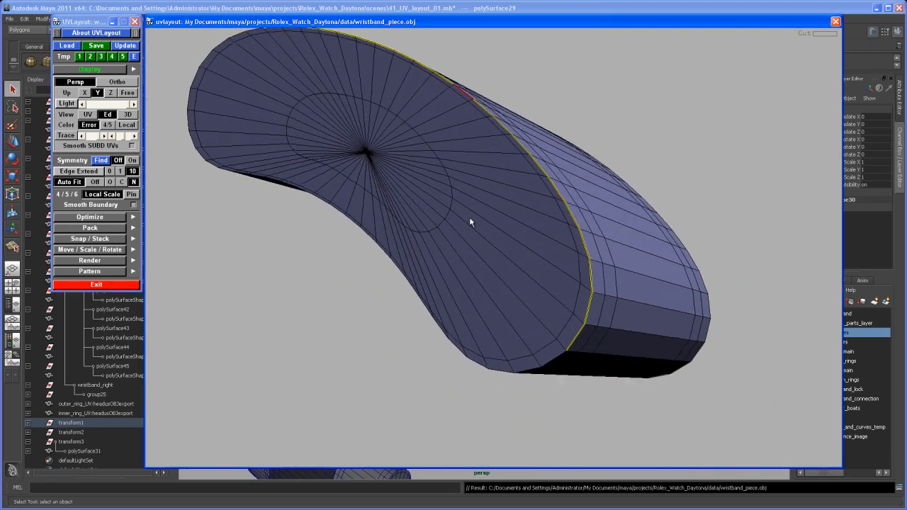
left_click_drag(471, 221, 538, 257)
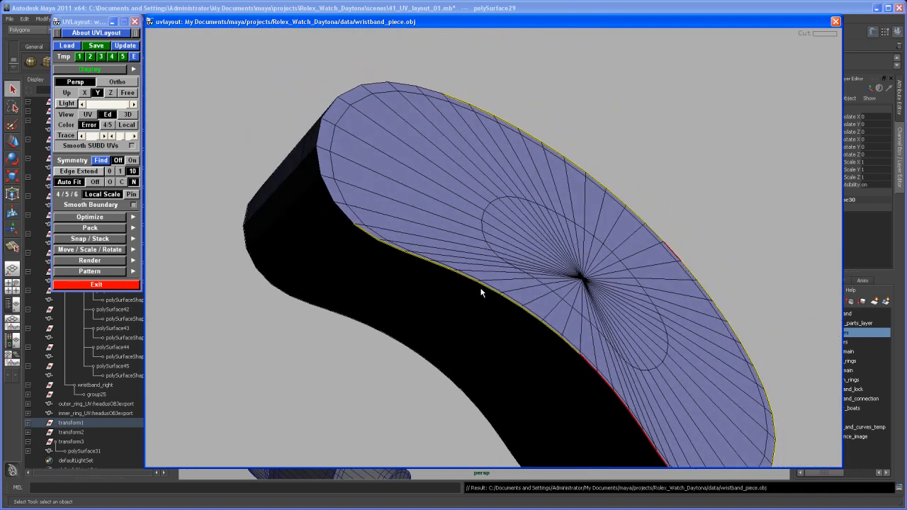
Step: Mark the remaining rim segment as a seam so the whole cap outline is cut free
left_click_drag(480, 292, 375, 247)
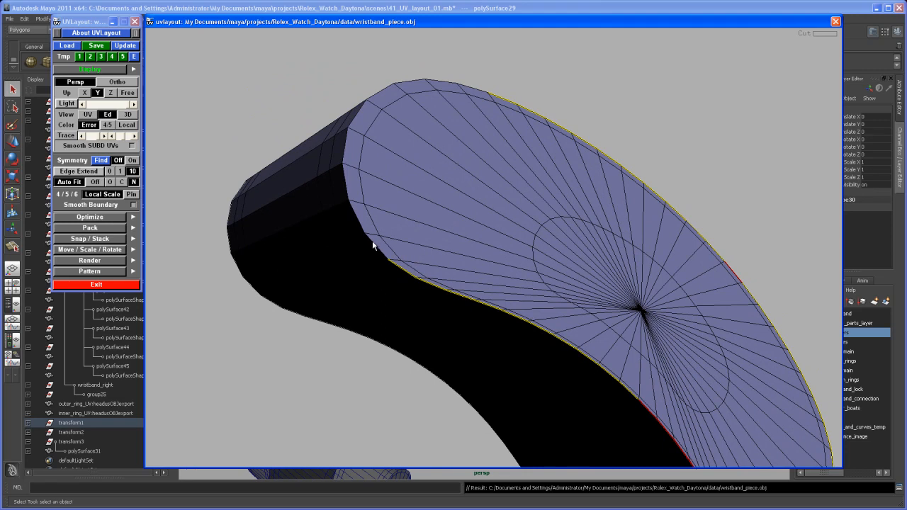
left_click_drag(374, 247, 405, 183)
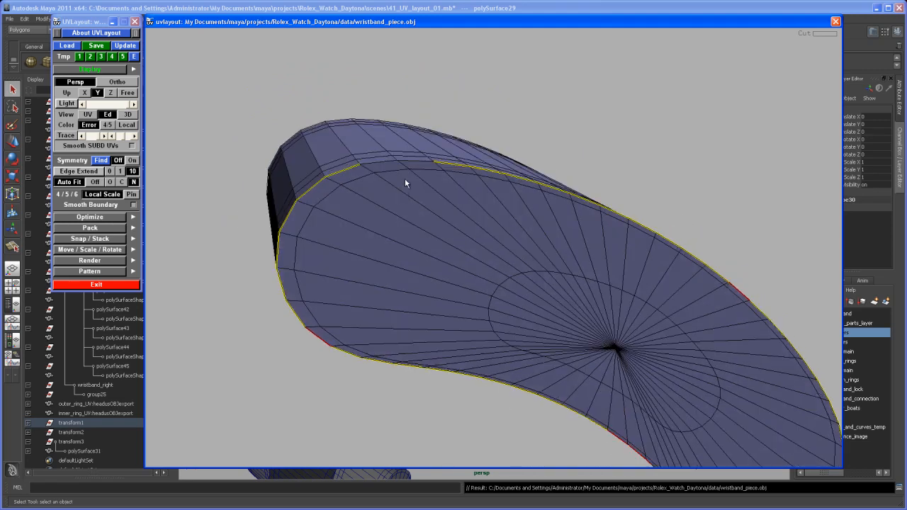
left_click(397, 164)
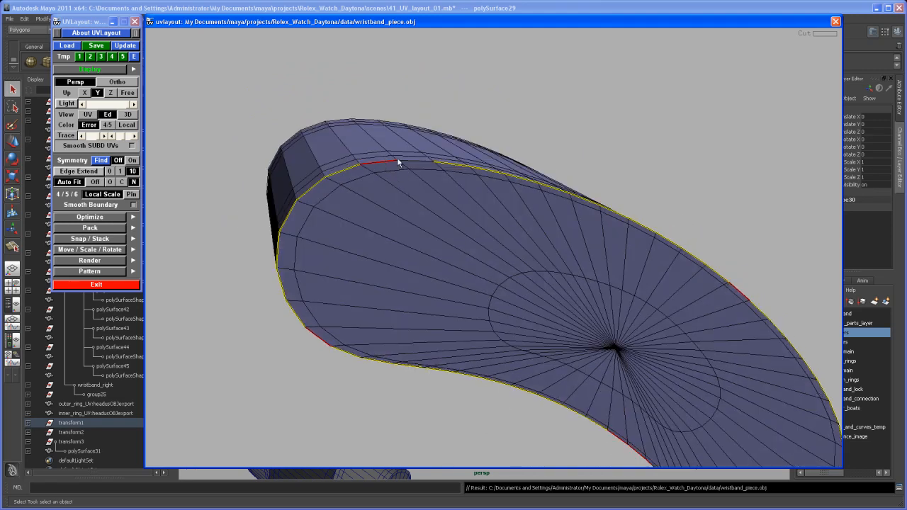
left_click_drag(397, 163, 503, 215)
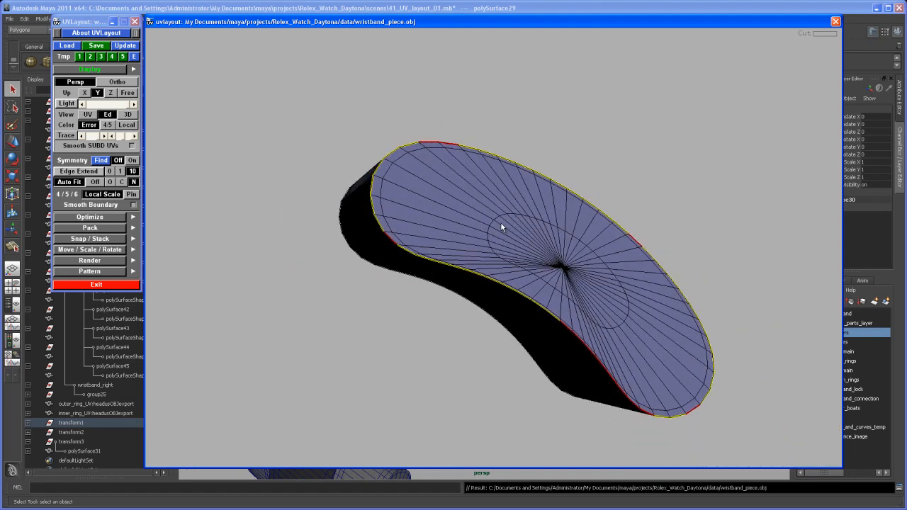
left_click_drag(501, 227, 519, 247)
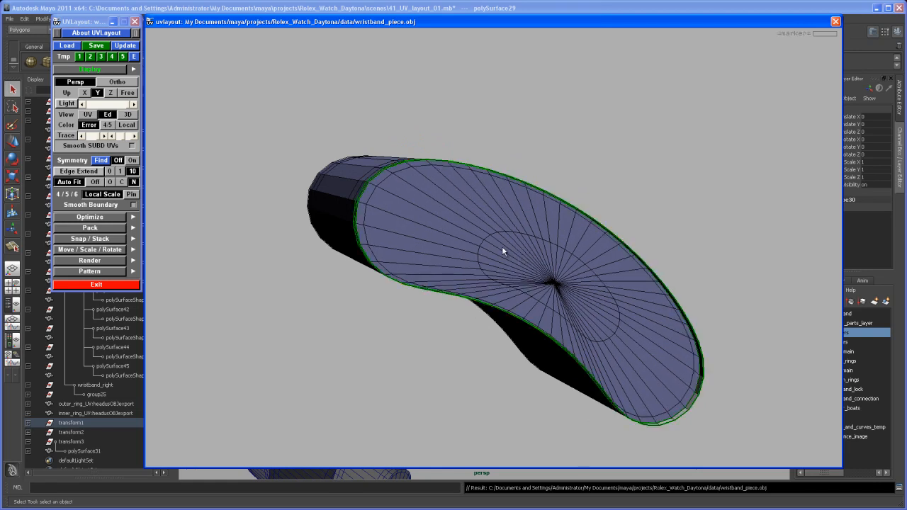
Step: Turn to the opposite end cap and check that its rim is fully outlined as a seam
left_click_drag(503, 251, 531, 269)
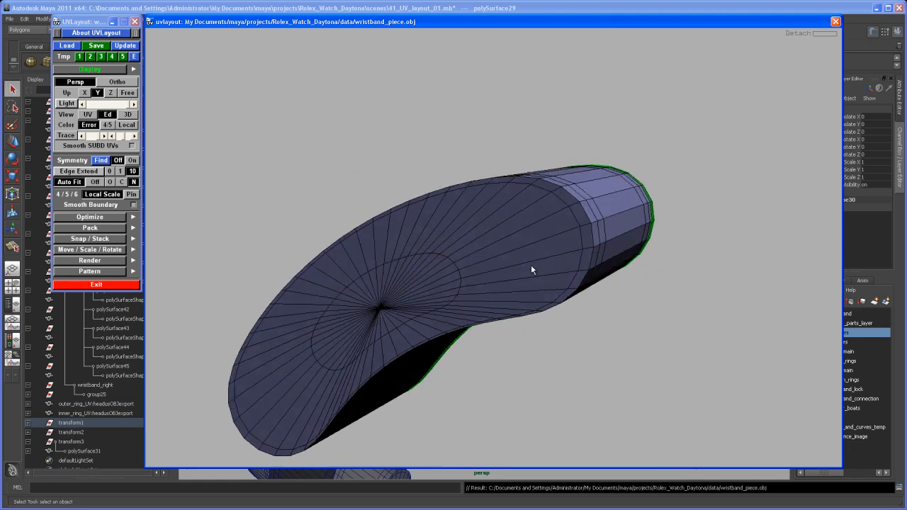
left_click_drag(531, 269, 615, 197)
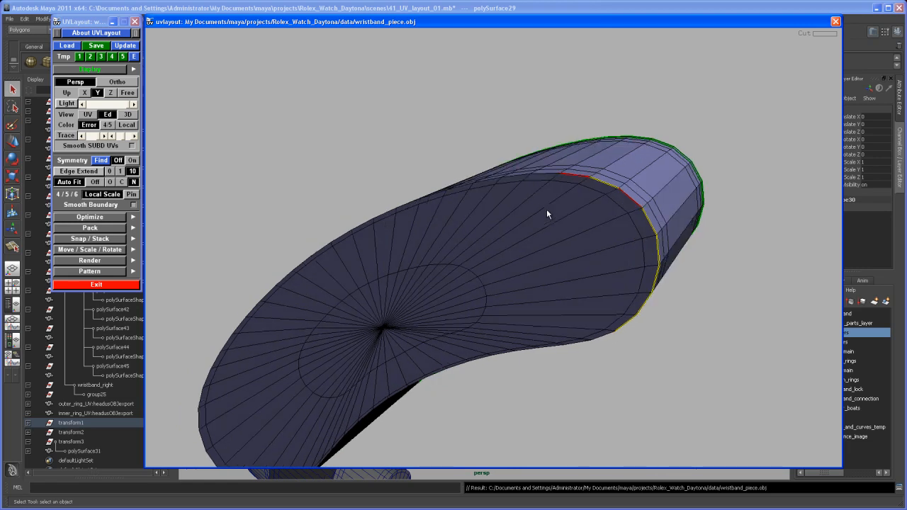
left_click_drag(547, 216, 584, 178)
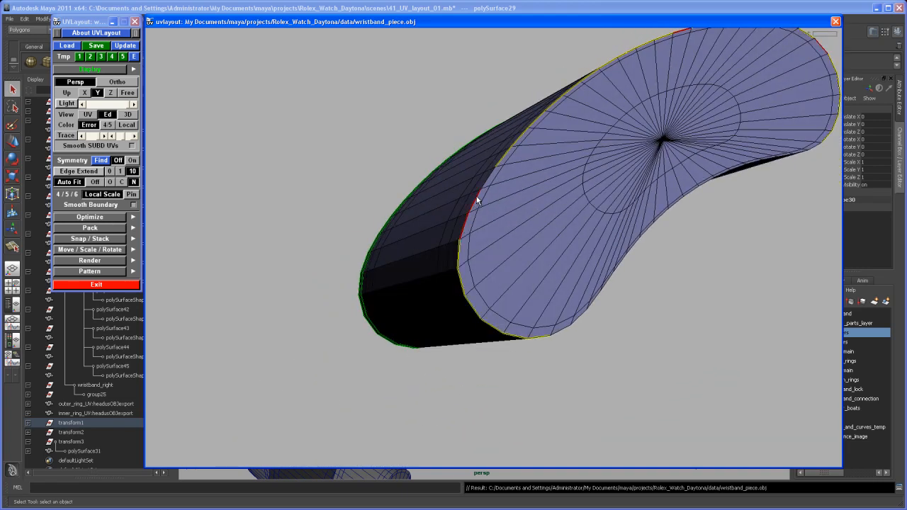
left_click_drag(479, 201, 493, 220)
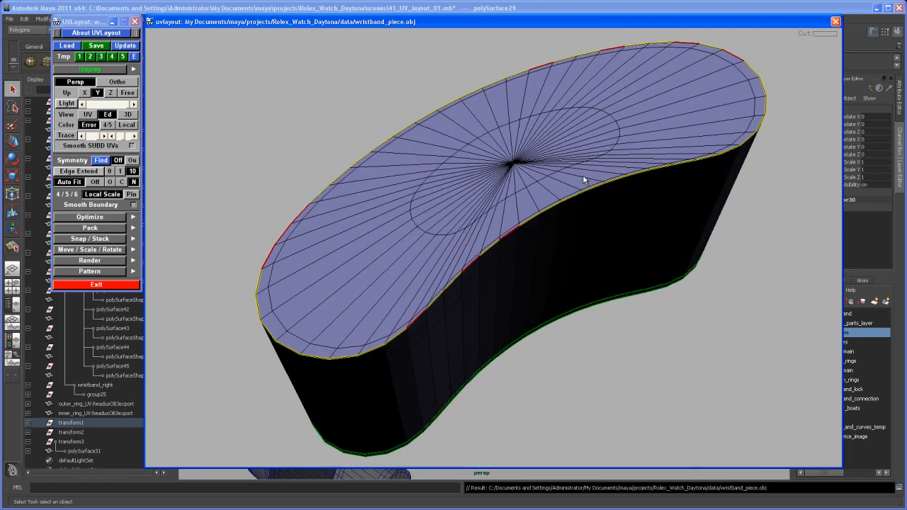
left_click_drag(581, 178, 574, 209)
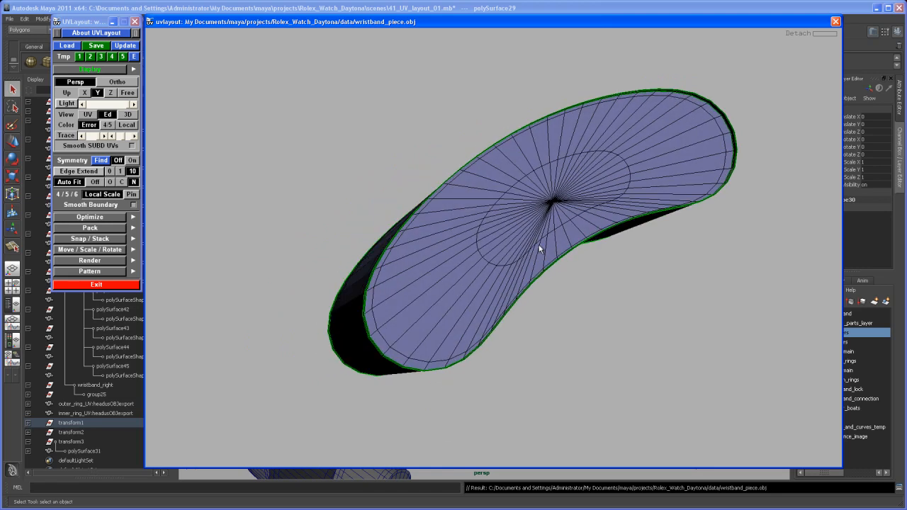
mouse_move(516, 219)
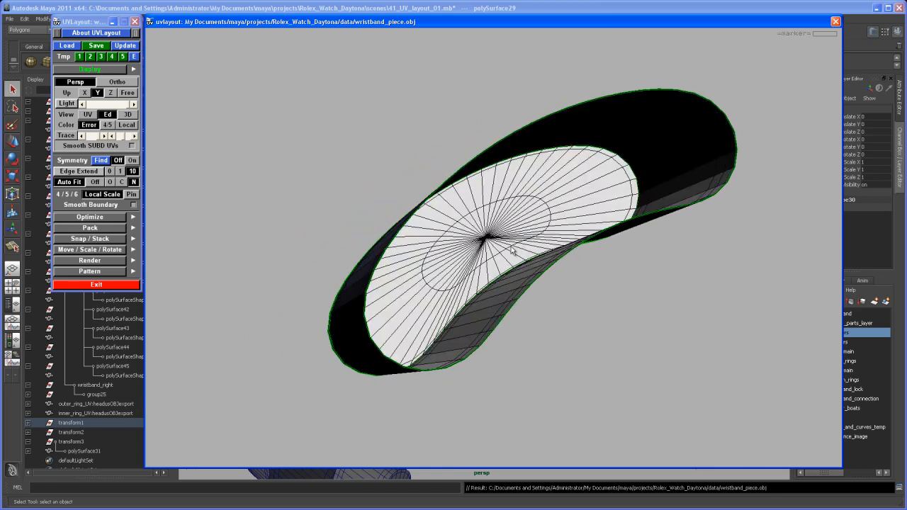
Step: Line up the band's length in view and mark one lengthwise edge run as a seam
left_click_drag(510, 248, 507, 216)
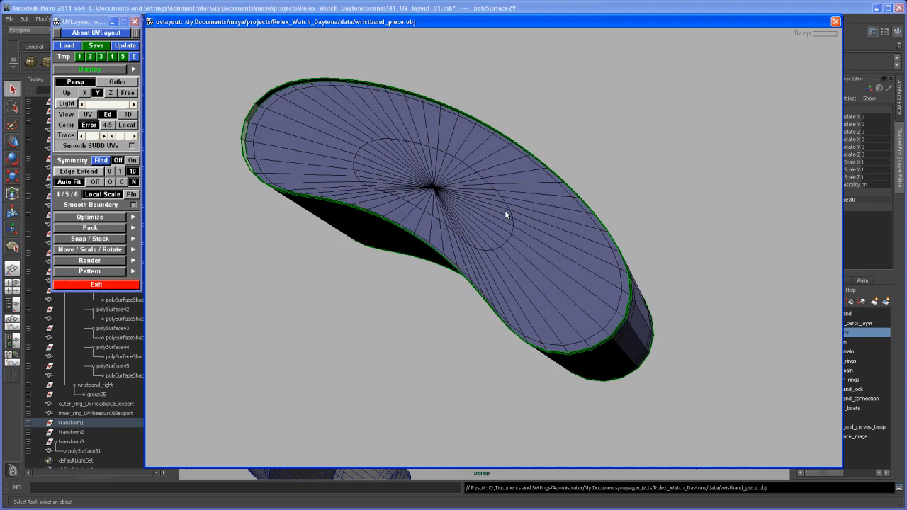
left_click_drag(508, 215, 522, 230)
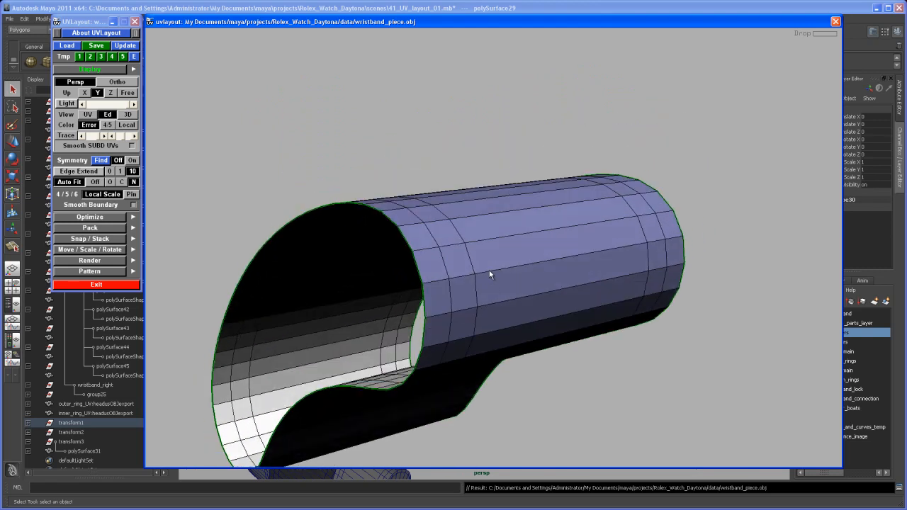
left_click_drag(489, 276, 516, 265)
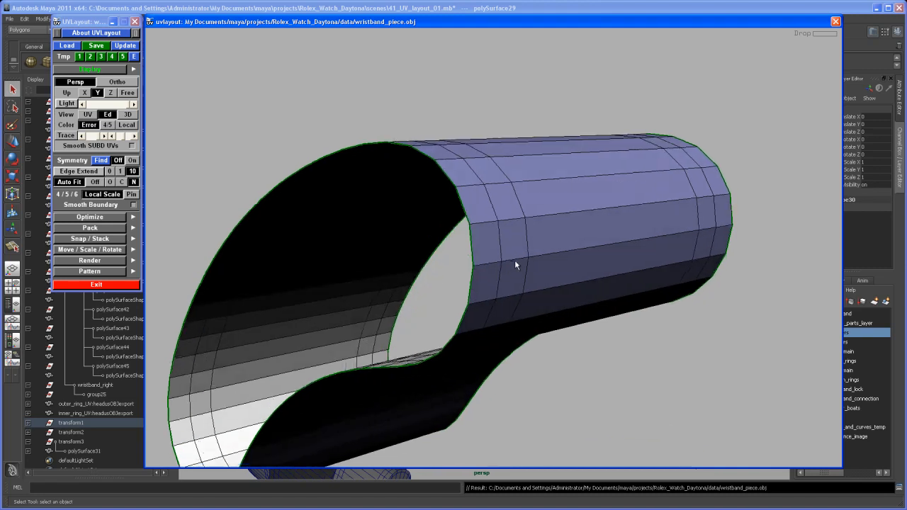
left_click_drag(516, 265, 509, 230)
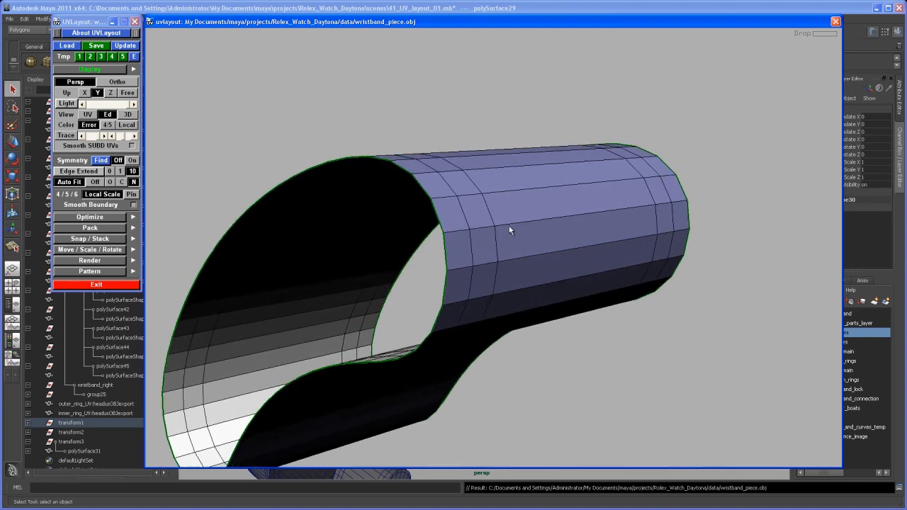
left_click_drag(511, 230, 560, 213)
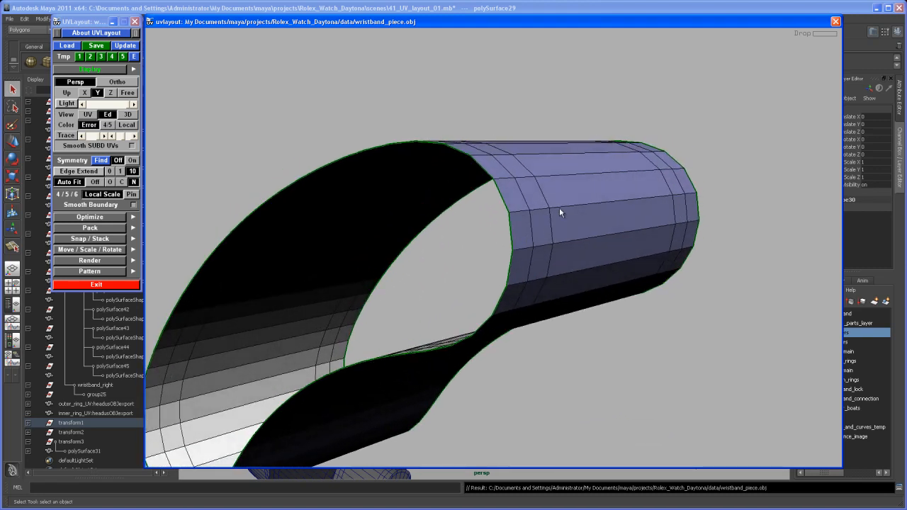
left_click_drag(560, 212, 541, 226)
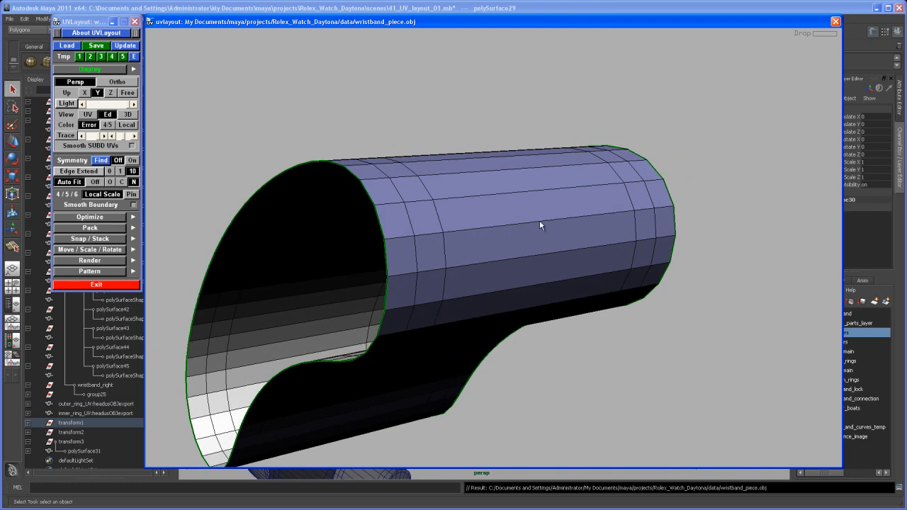
left_click(542, 224)
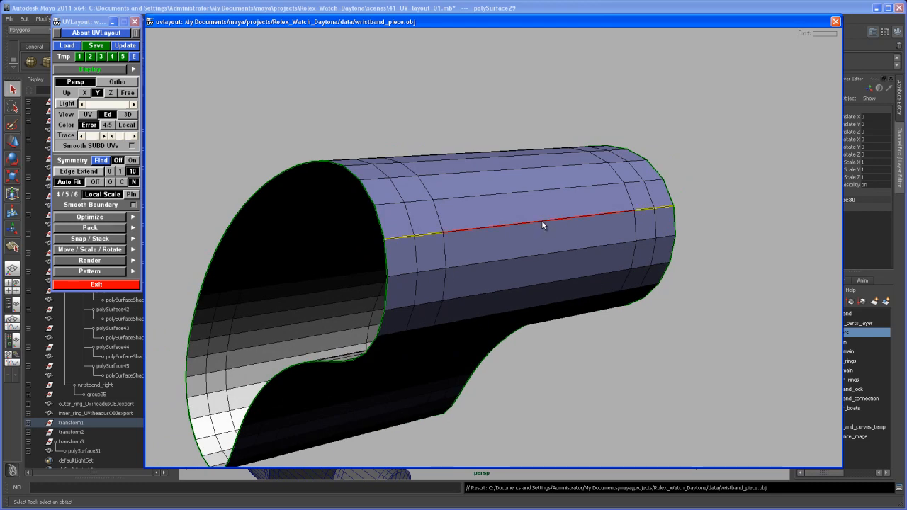
mouse_move(426, 243)
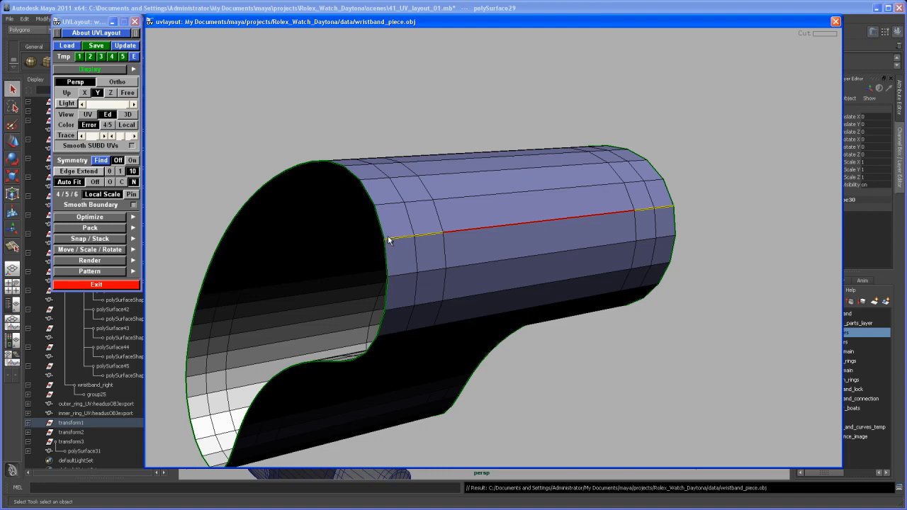
mouse_move(607, 219)
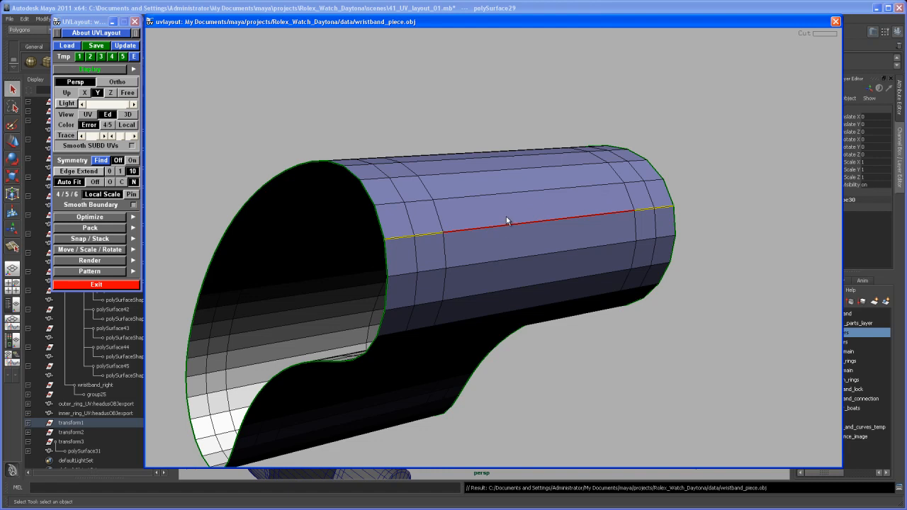
mouse_move(513, 211)
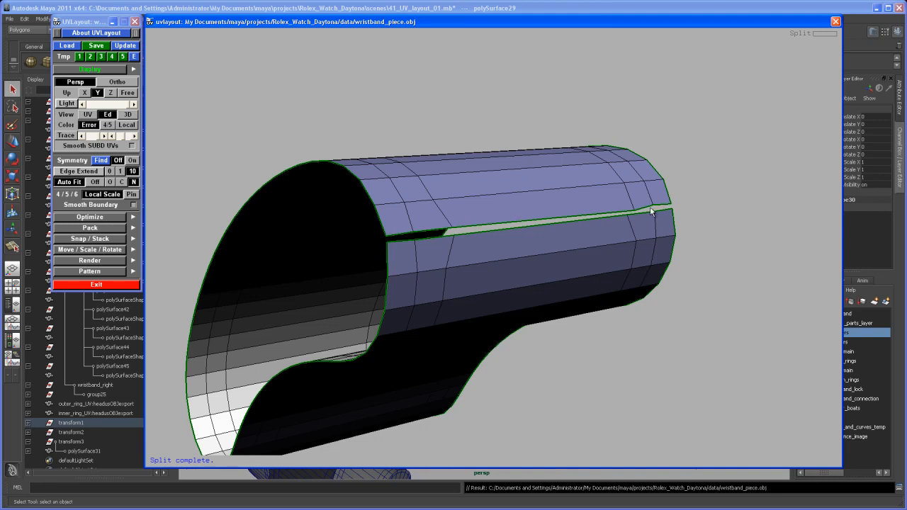
mouse_move(580, 267)
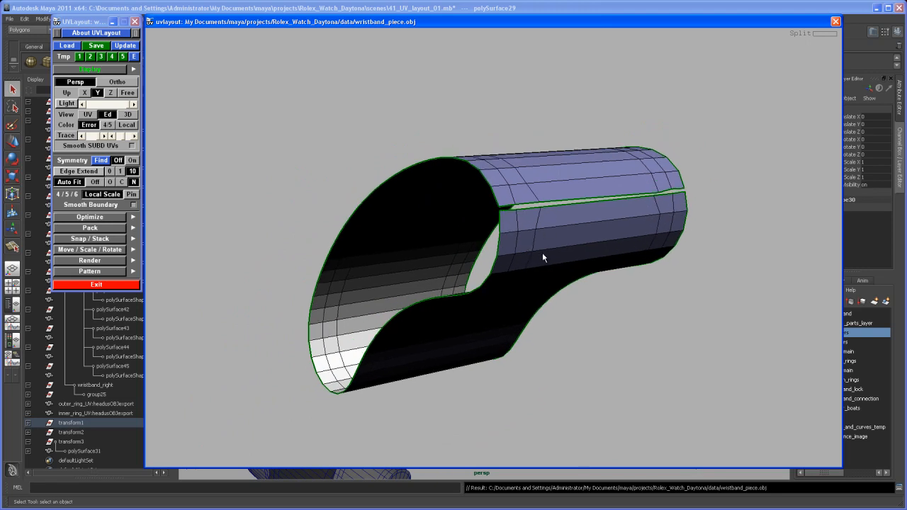
Step: Switch to the UV view showing both caps and the band as separate flat pieces
left_click(88, 113)
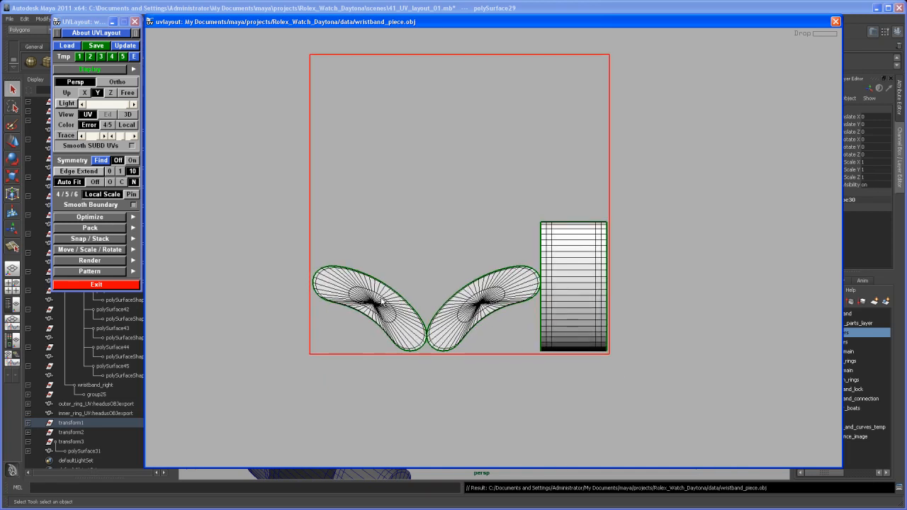
mouse_move(380, 300)
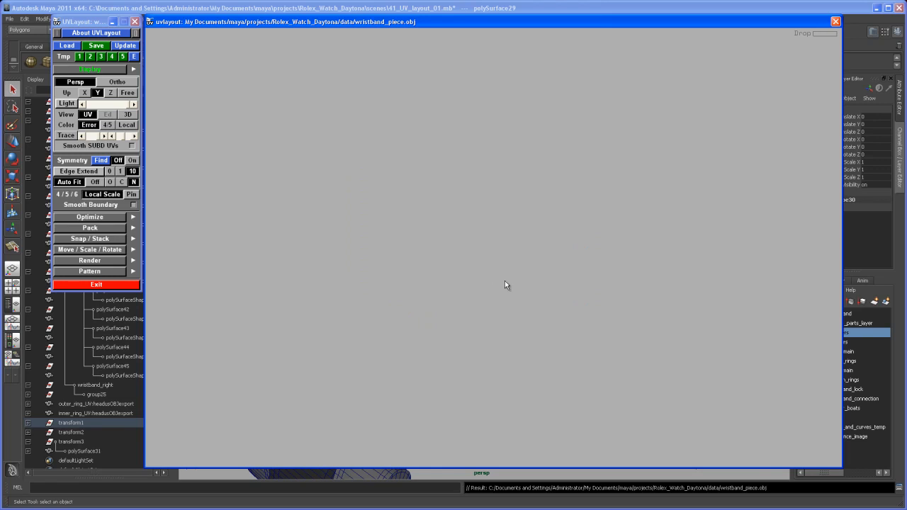
mouse_move(578, 290)
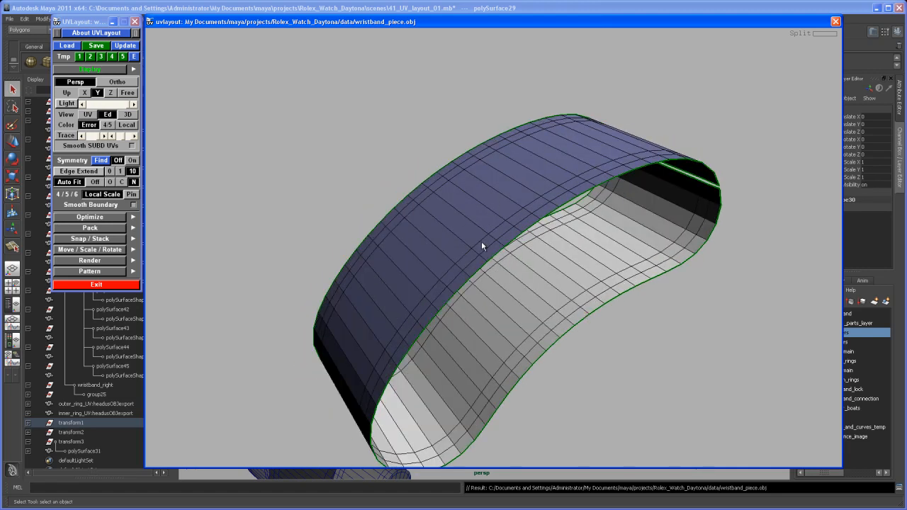
Step: Inspect the band's seams in 3D, then return to the flattened cap and band shells in UV space
left_click_drag(482, 247, 465, 204)
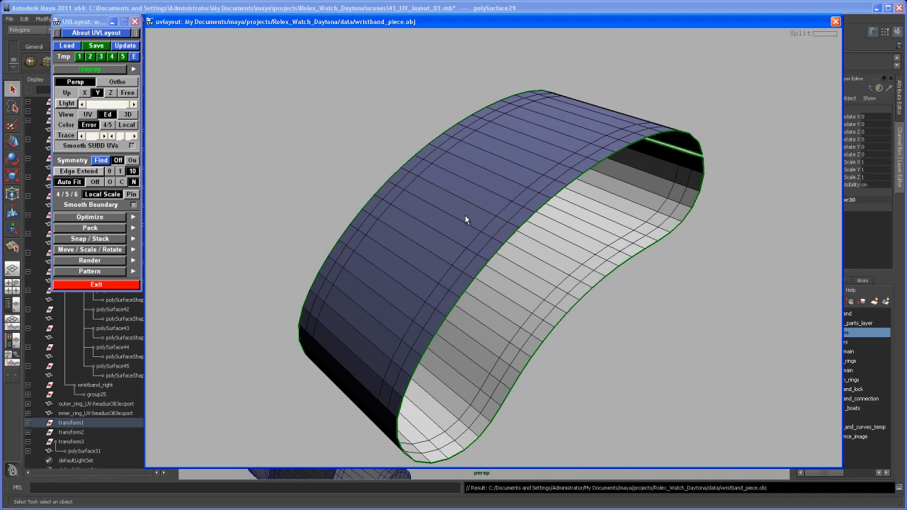
left_click(88, 114)
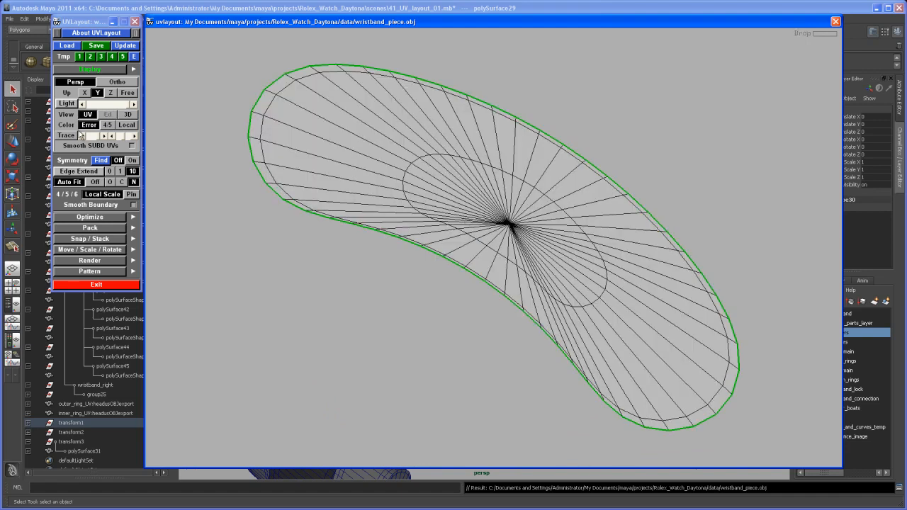
left_click(88, 113)
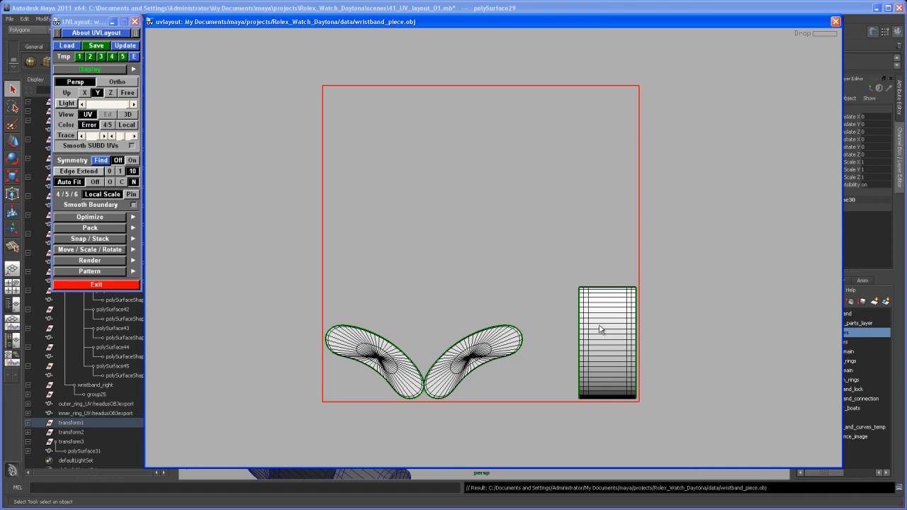
mouse_move(603, 337)
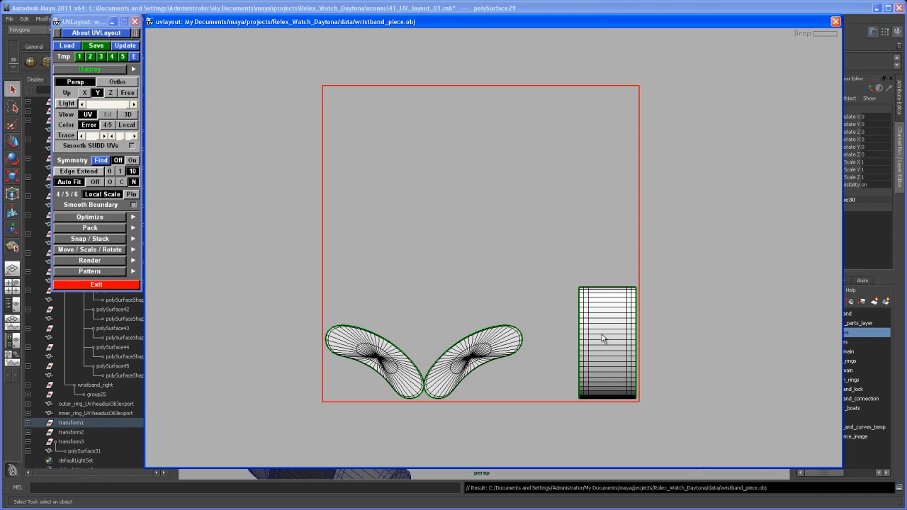
mouse_move(598, 345)
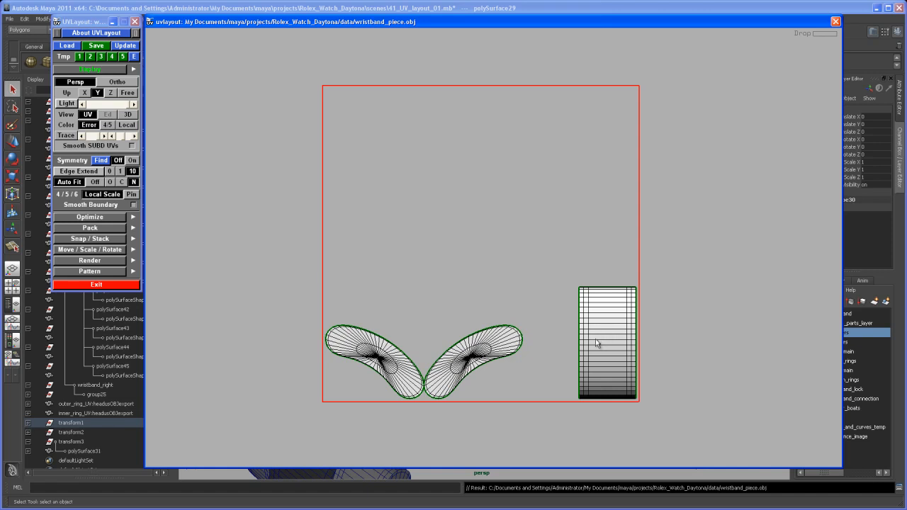
mouse_move(601, 344)
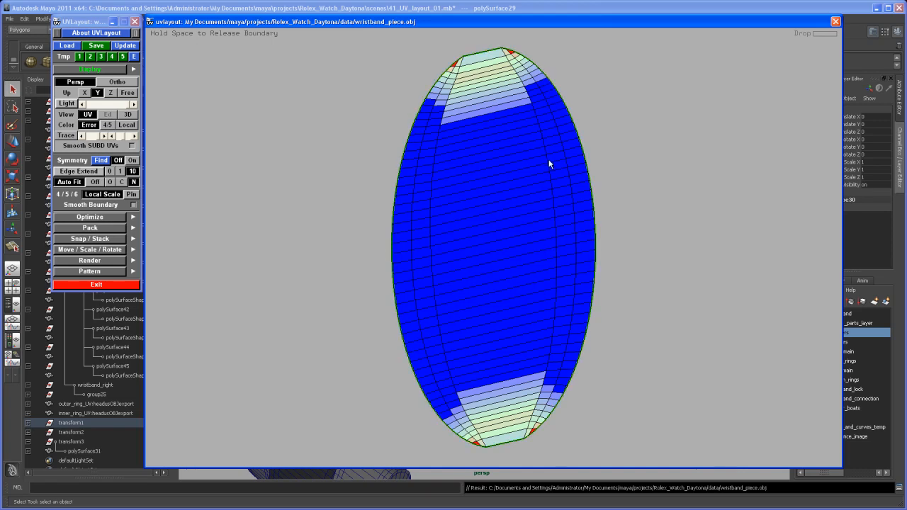
mouse_move(493, 231)
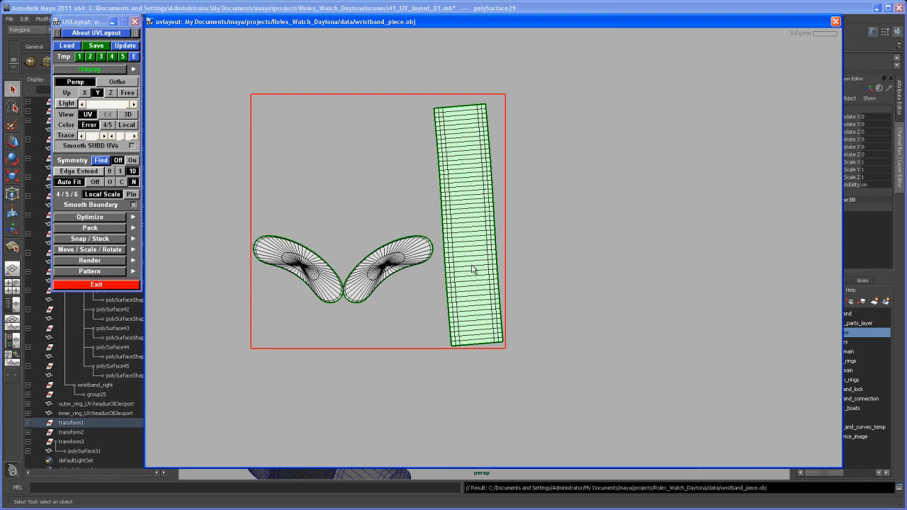
mouse_move(485, 281)
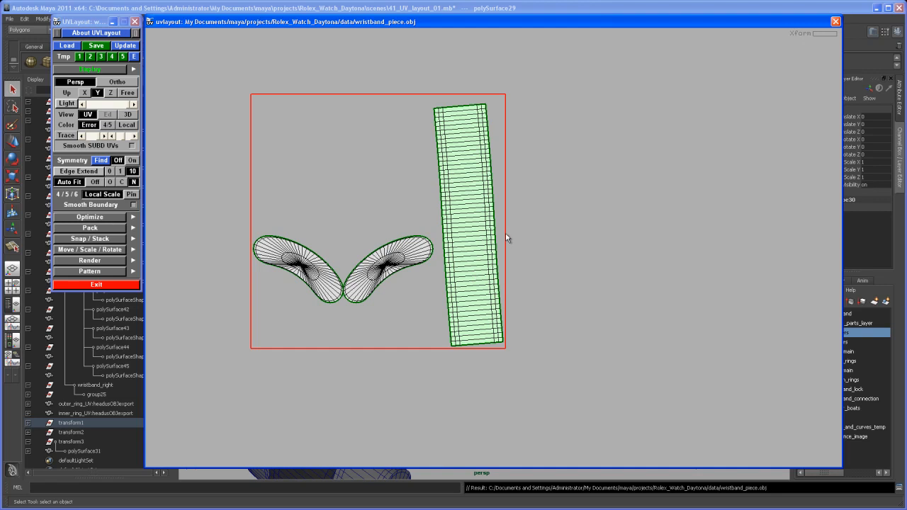
mouse_move(479, 176)
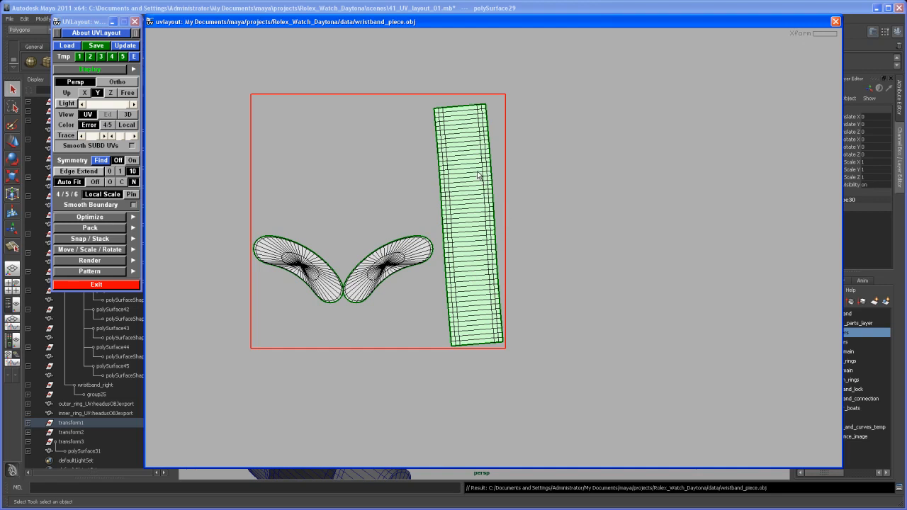
mouse_move(604, 162)
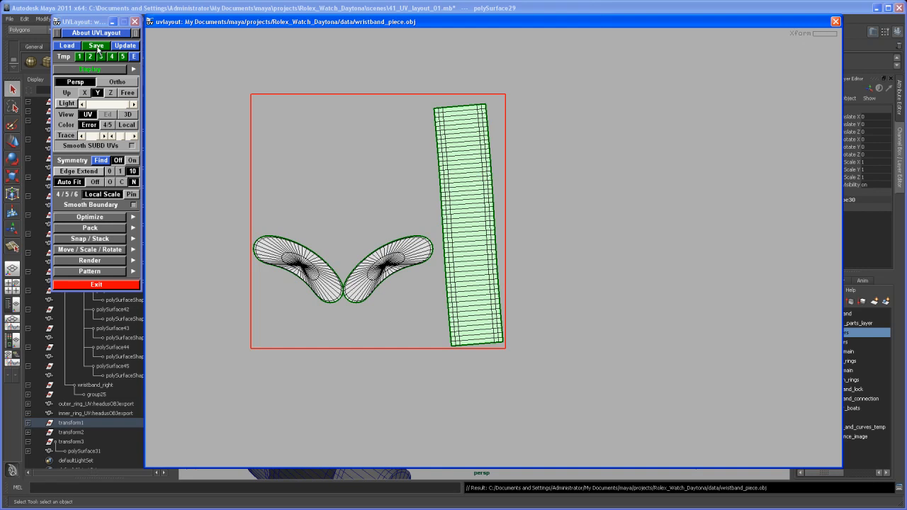
Step: Send the finished UV layout back to the wristband piece in Maya with Update
left_click(97, 46)
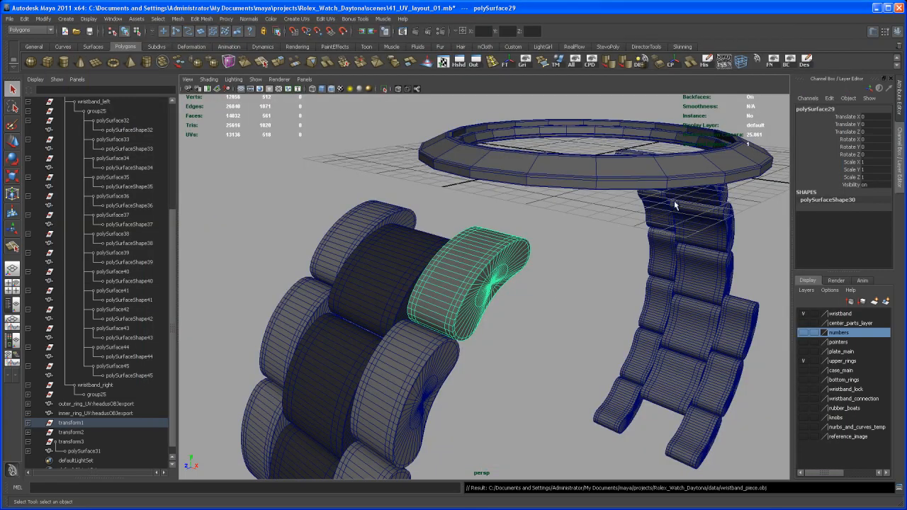
Step: Import the wristband piece OBJ with the new UVs into the Maya scene
left_click_drag(673, 205, 528, 319)
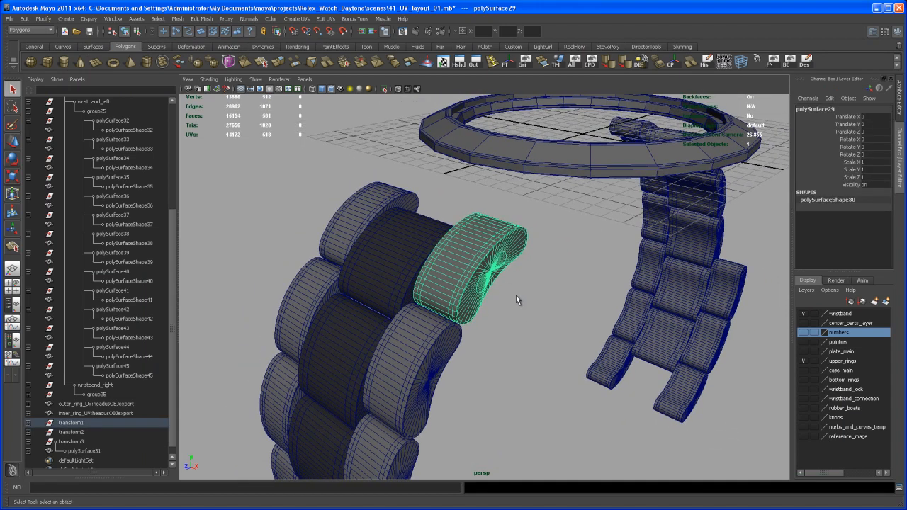
mouse_move(496, 287)
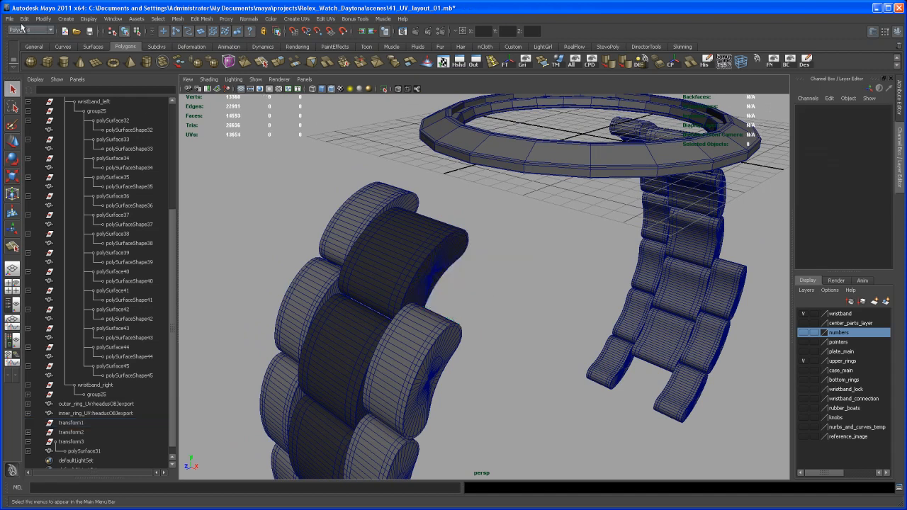
left_click(9, 19)
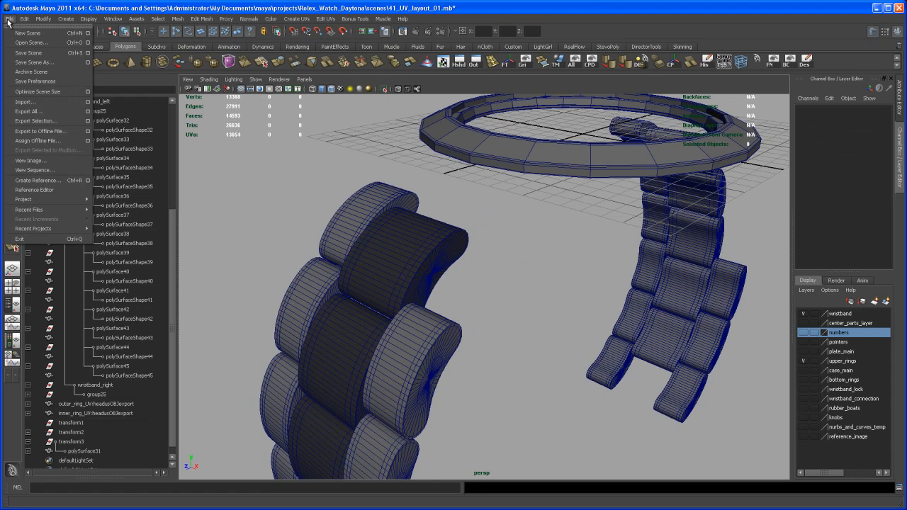
left_click(25, 102)
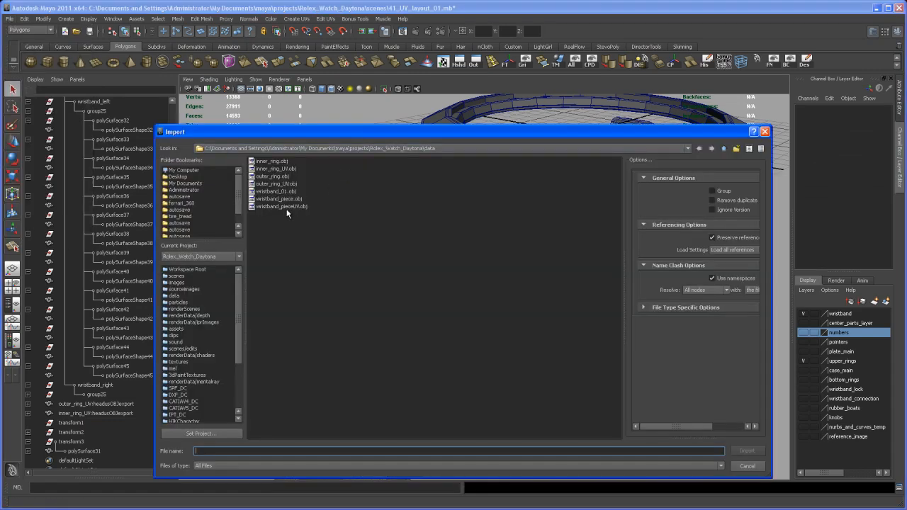
mouse_move(289, 207)
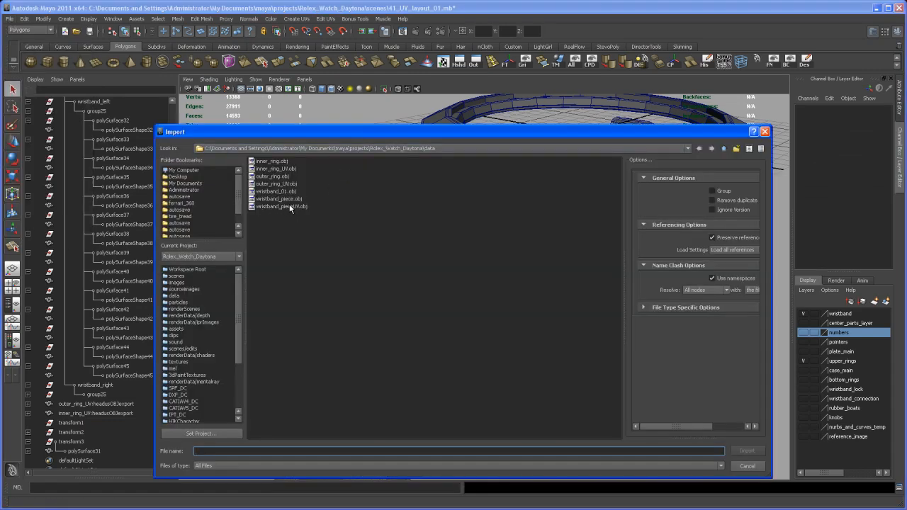
left_click(278, 207)
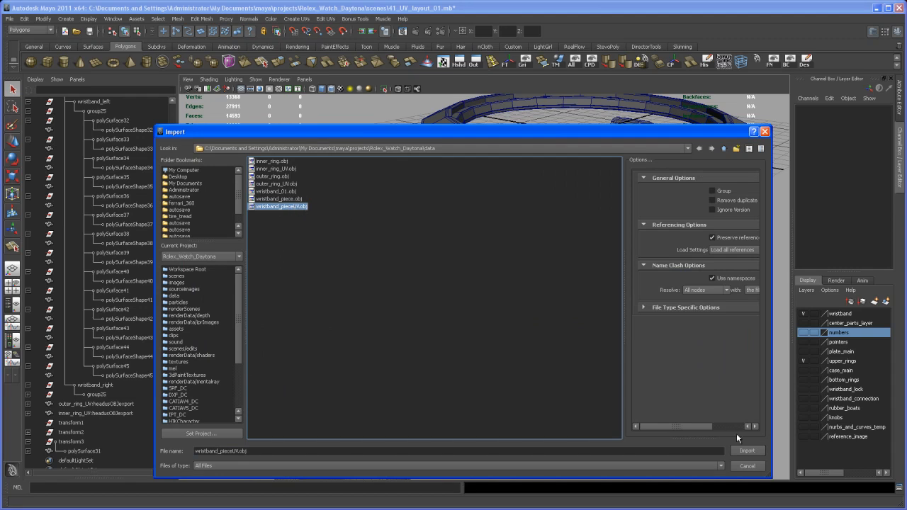
left_click(747, 451)
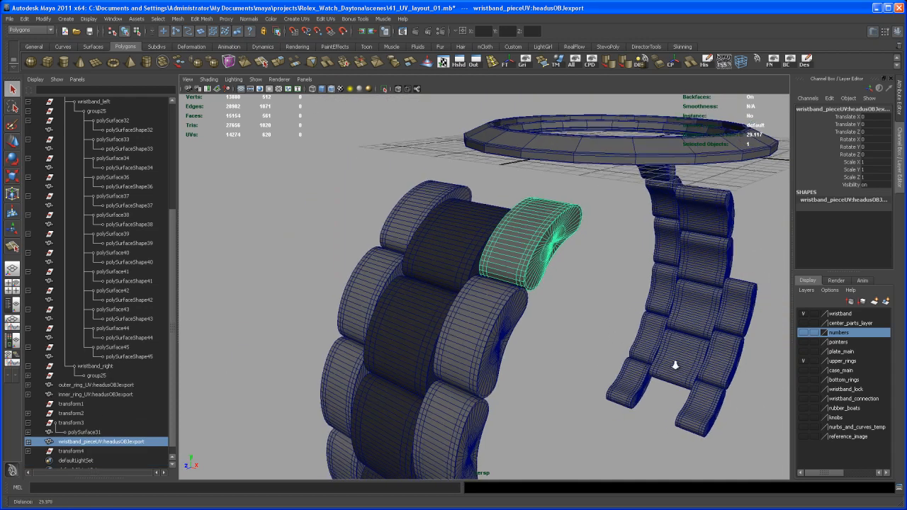
Step: Select all the band links with the imported piece and apply the Edit menu command to them
left_click_drag(675, 366, 576, 294)
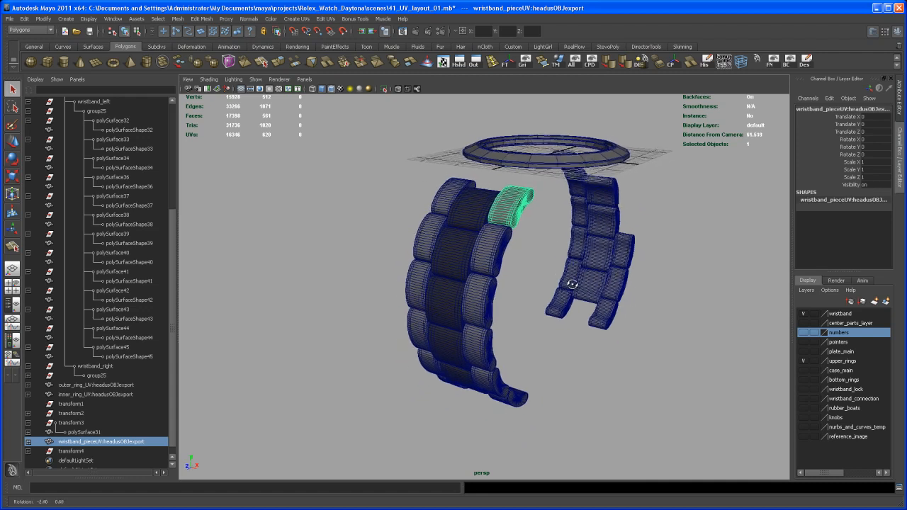
left_click_drag(573, 284, 402, 199)
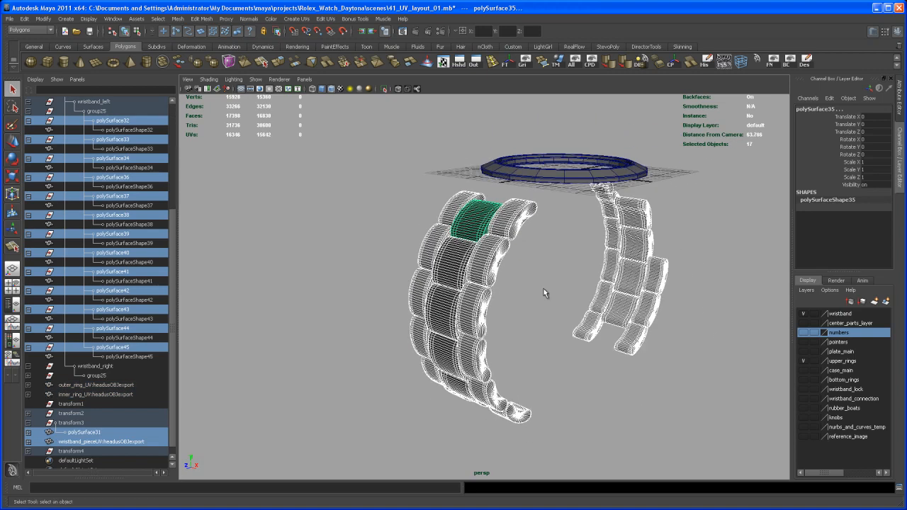
mouse_move(26, 20)
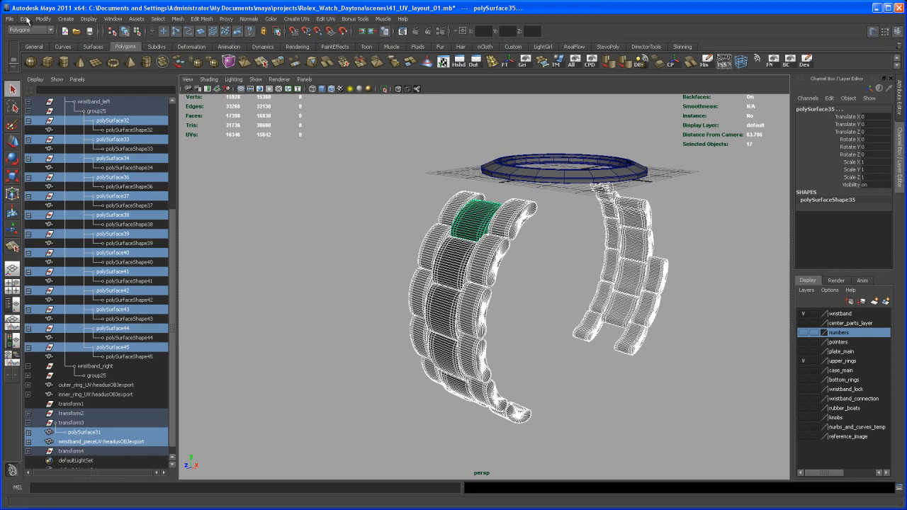
mouse_move(570, 296)
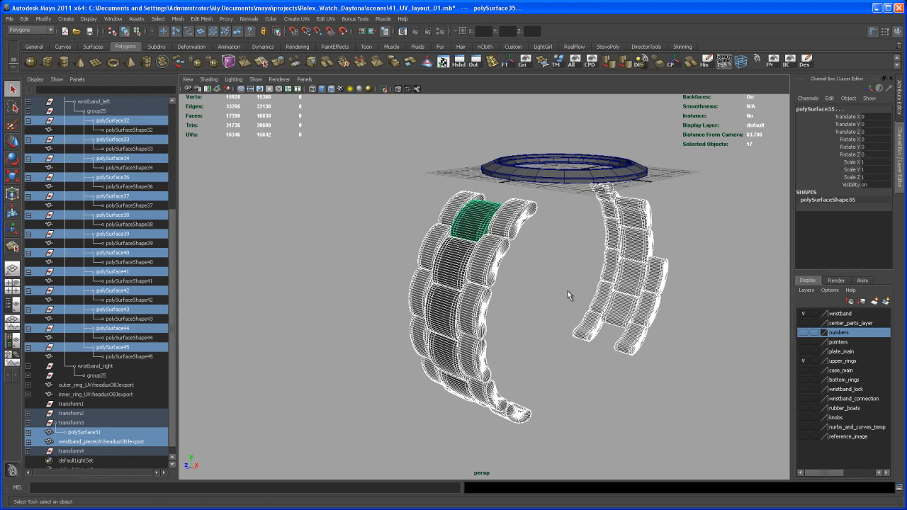
left_click(24, 20)
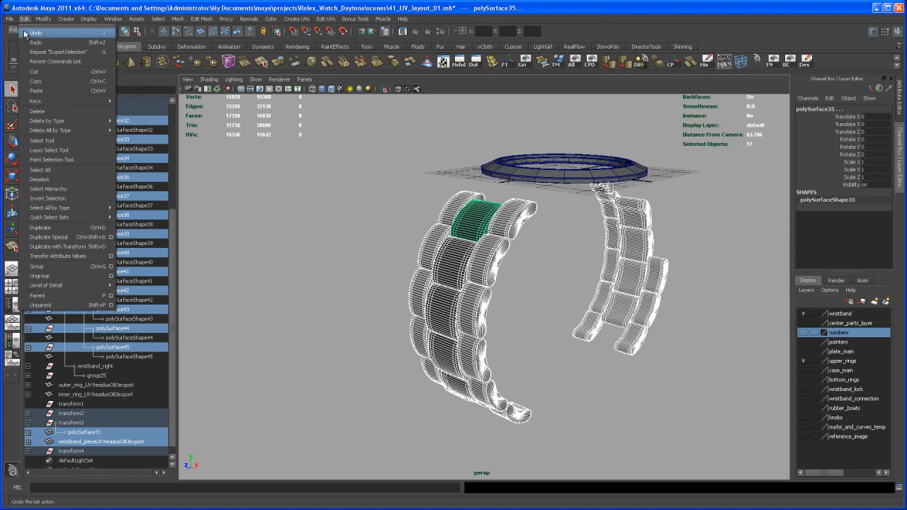
left_click(35, 32)
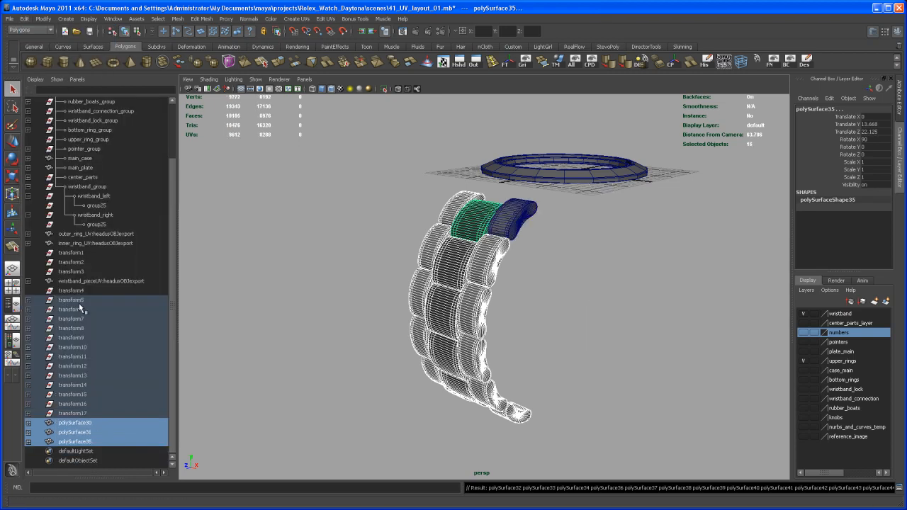
left_click(567, 300)
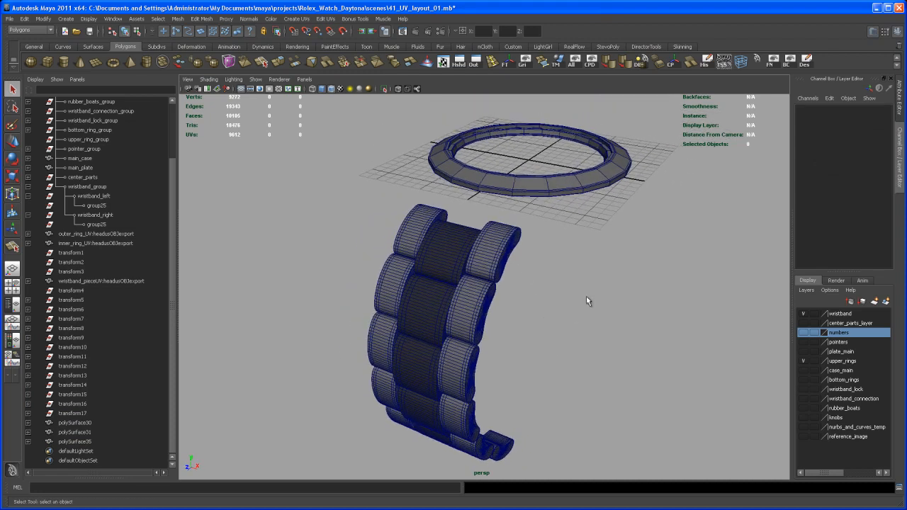
Step: Orbit the band to inspect the imported piece sitting as its end link
left_click_drag(587, 300, 550, 295)
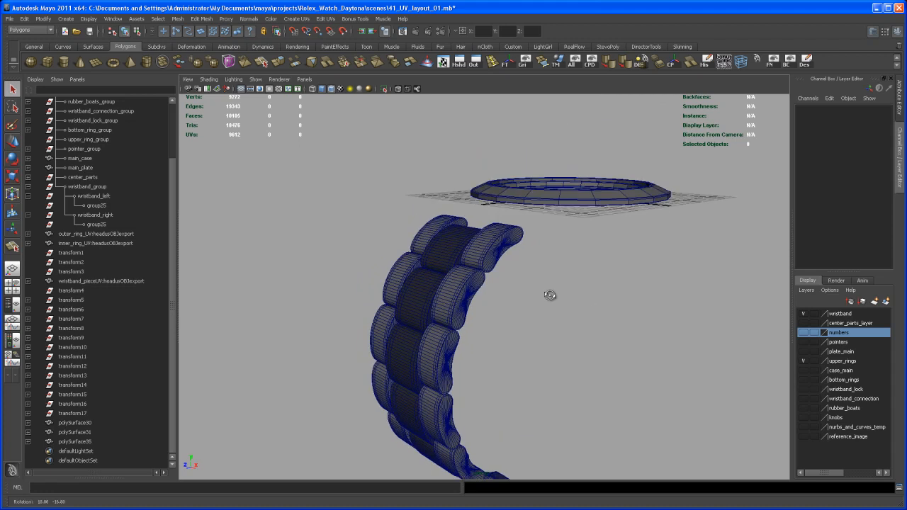
left_click_drag(550, 294, 594, 279)
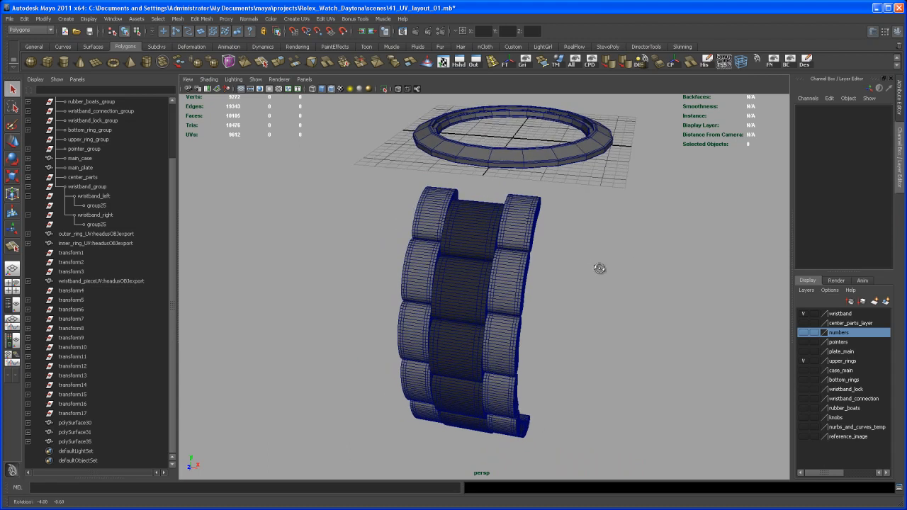
left_click_drag(602, 268, 614, 212)
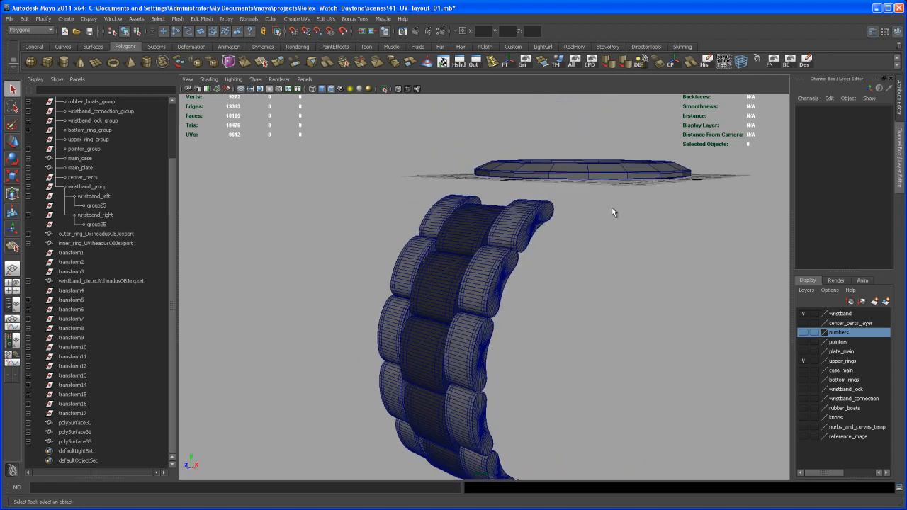
left_click_drag(614, 212, 516, 239)
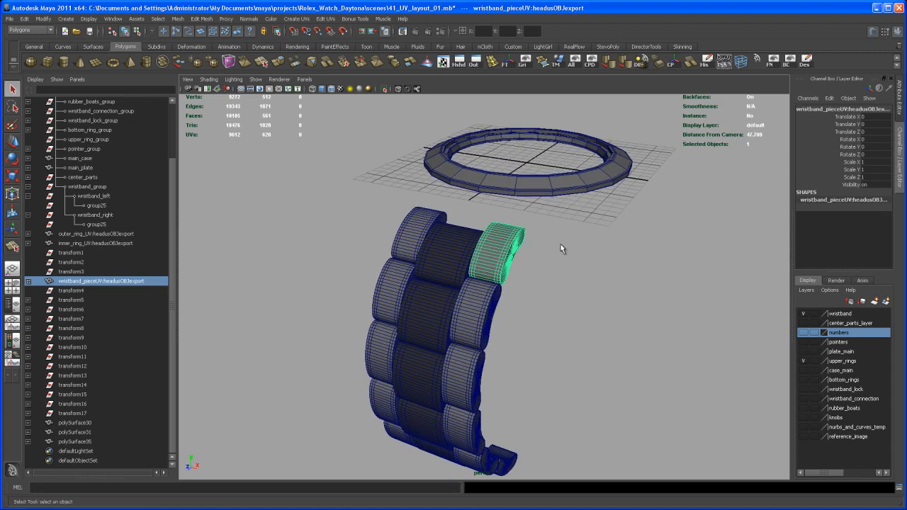
left_click_drag(562, 249, 695, 221)
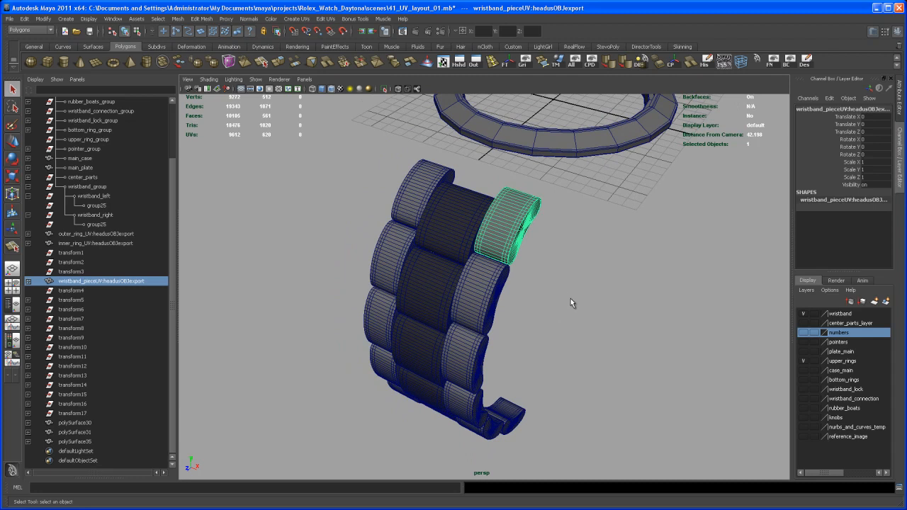
left_click_drag(573, 304, 543, 301)
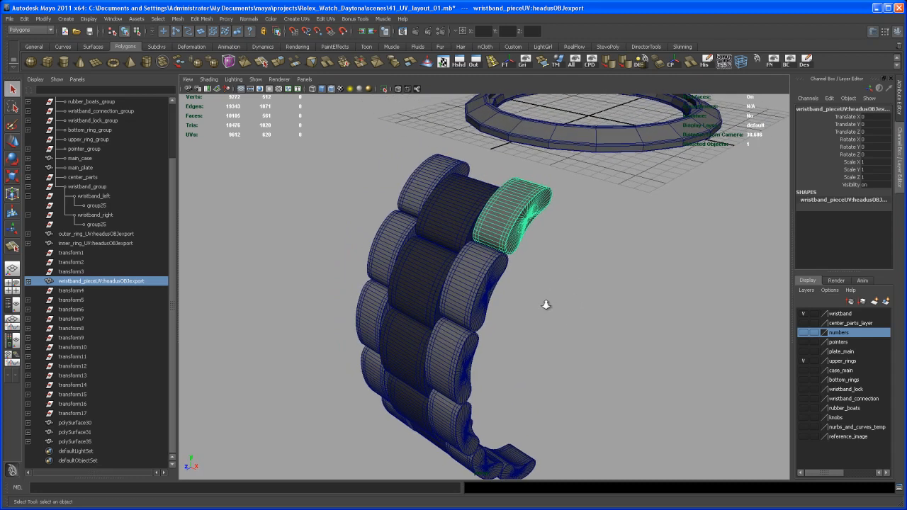
left_click_drag(546, 304, 550, 315)
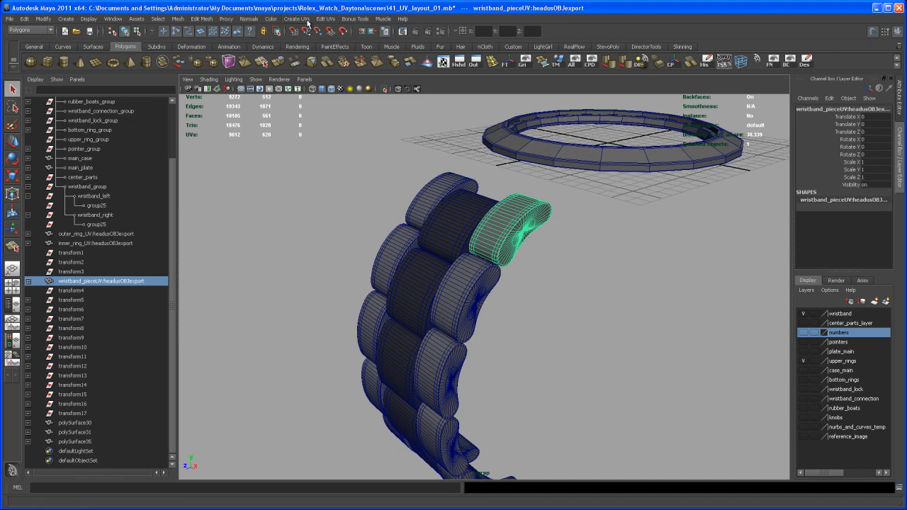
Step: Show the link in the UV Texture Editor in UV mode and select the band's whole shell
left_click(327, 19)
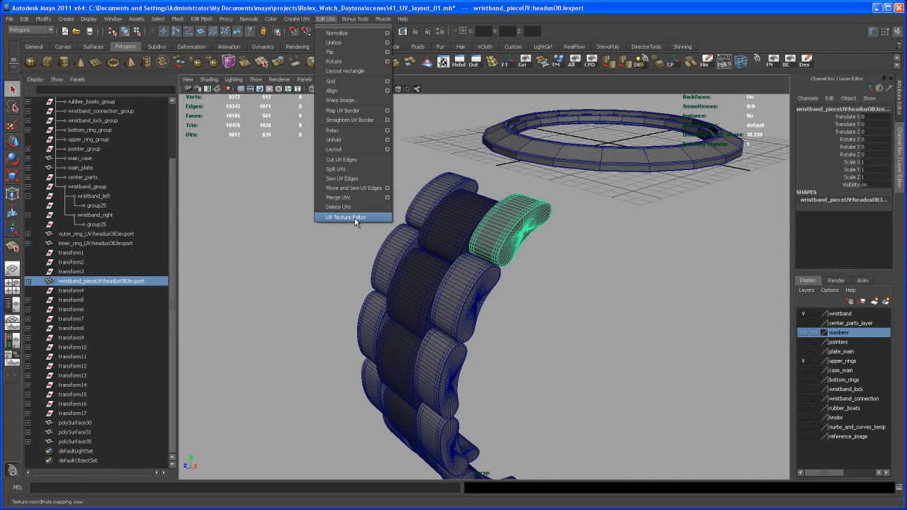
left_click(343, 217)
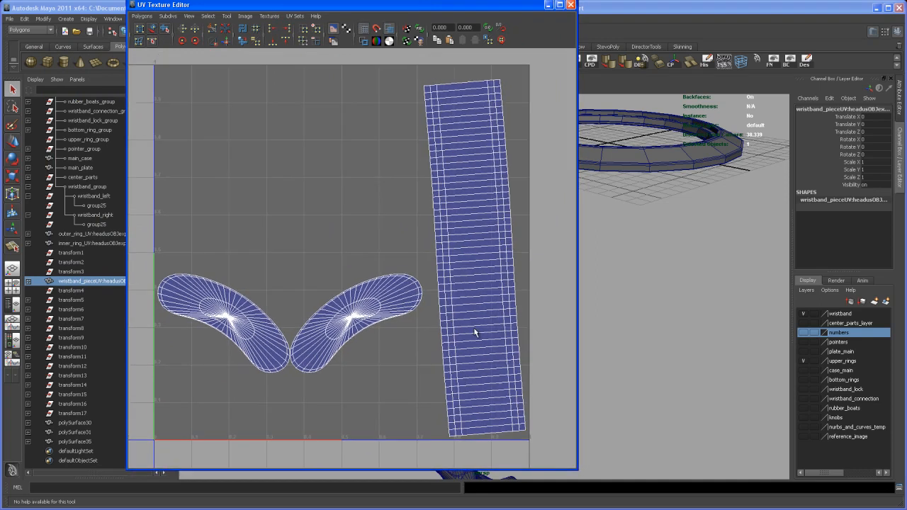
right_click(490, 260)
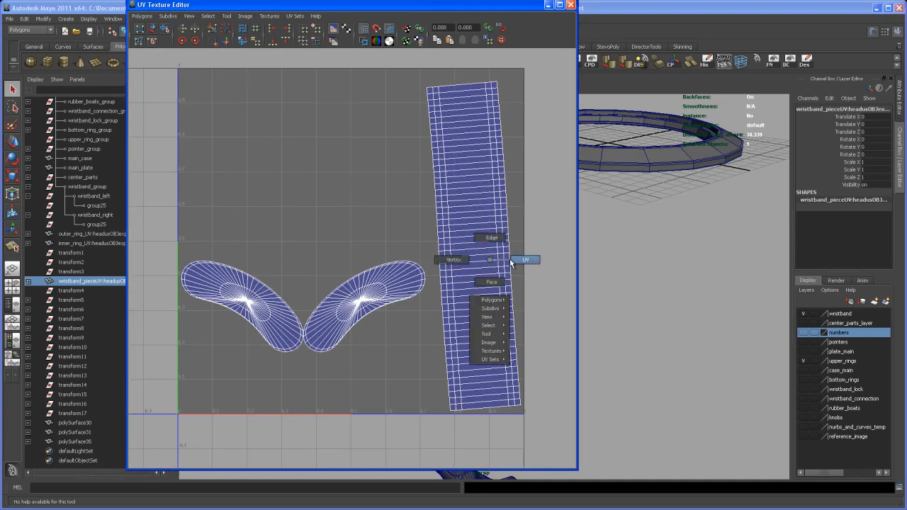
left_click(525, 259)
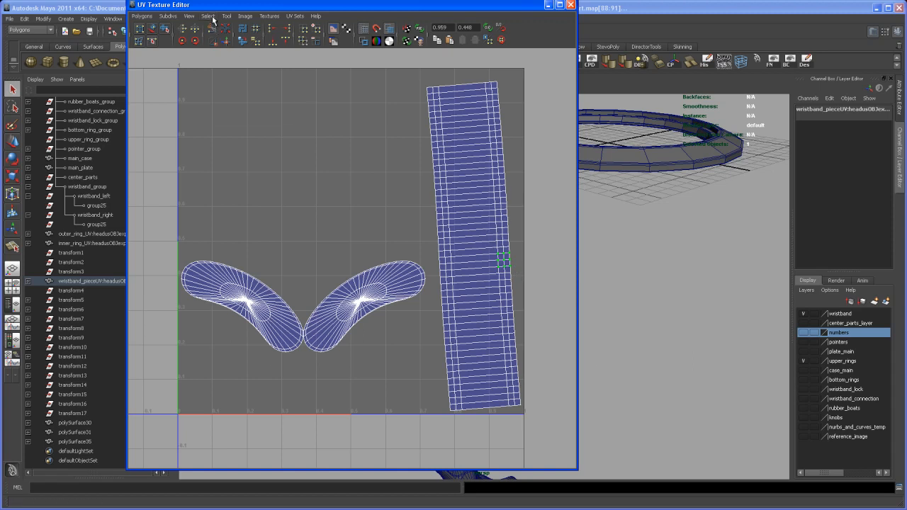
left_click(207, 15)
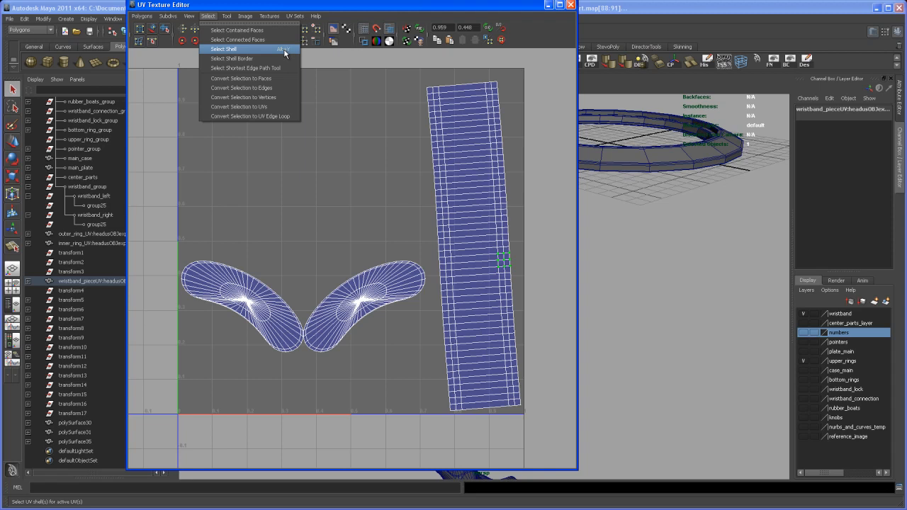
mouse_move(269, 54)
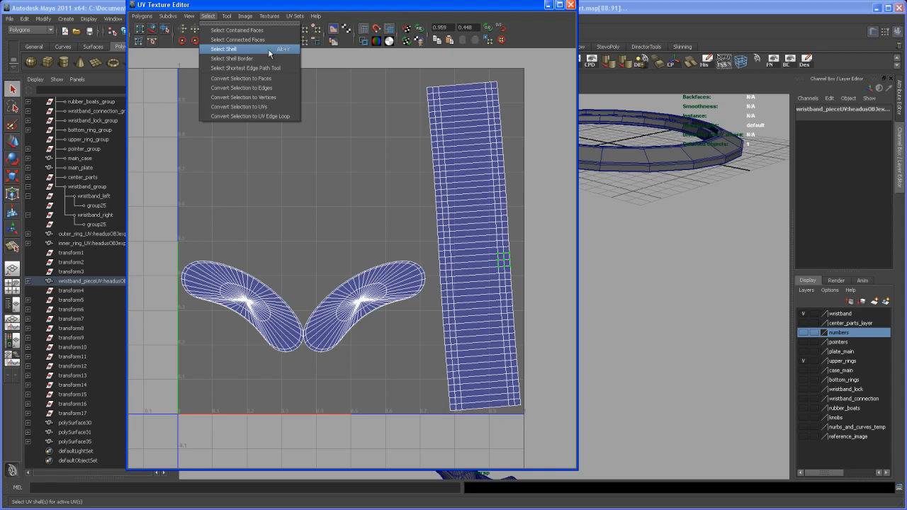
mouse_move(230, 50)
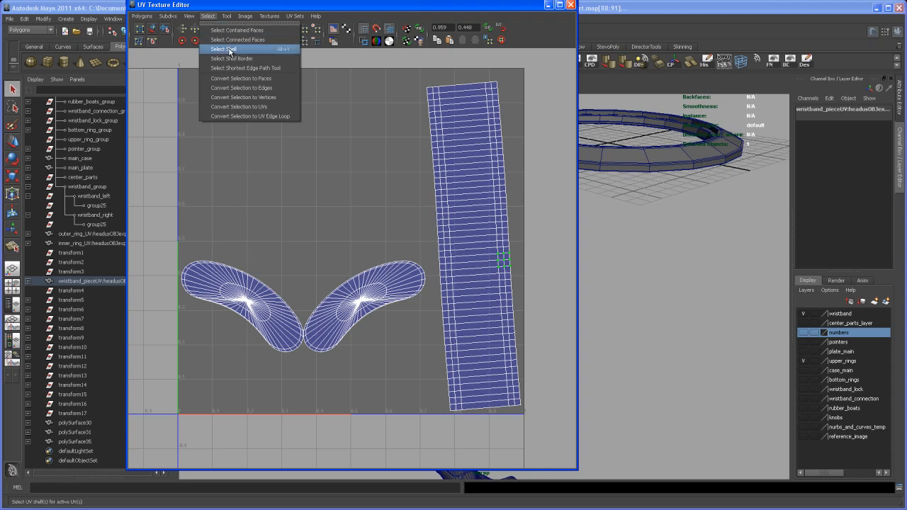
left_click(224, 48)
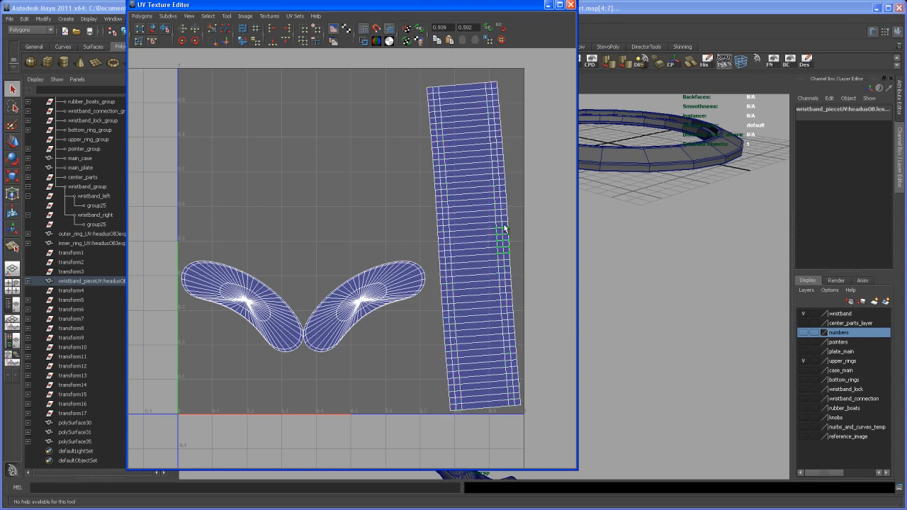
mouse_move(489, 224)
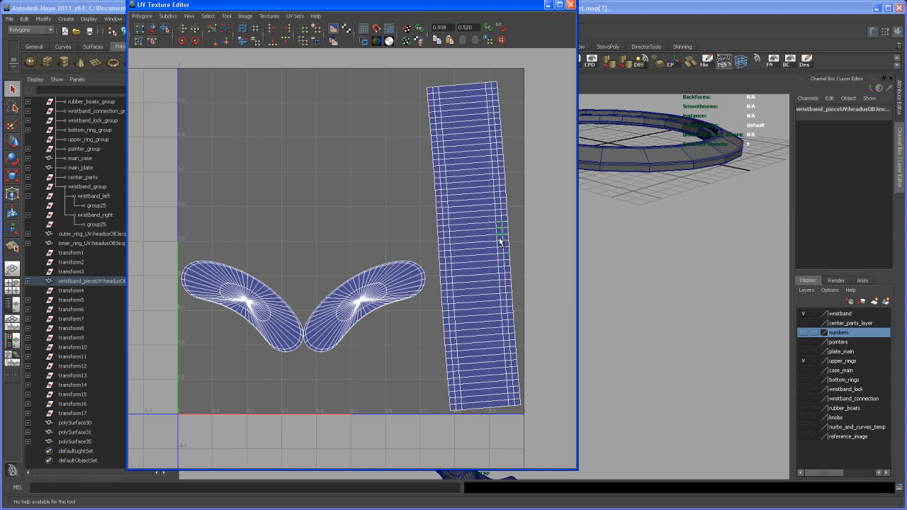
mouse_move(507, 234)
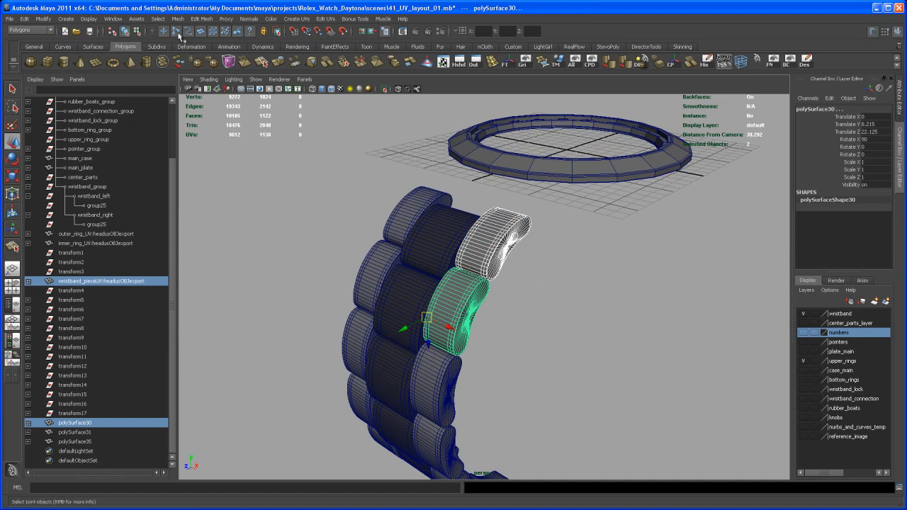
Step: Run Mesh > Transfer Attributes with UV sets All from the imported piece onto the neighbouring link
left_click(179, 18)
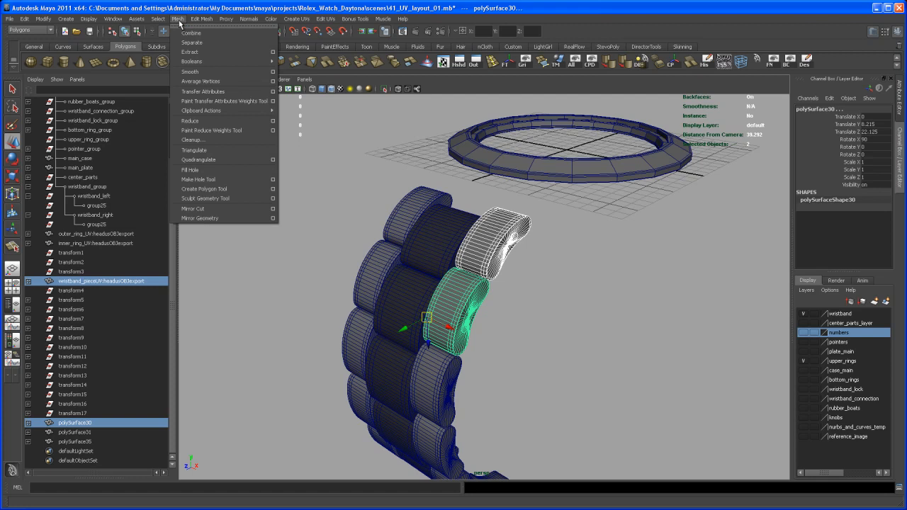
mouse_move(213, 91)
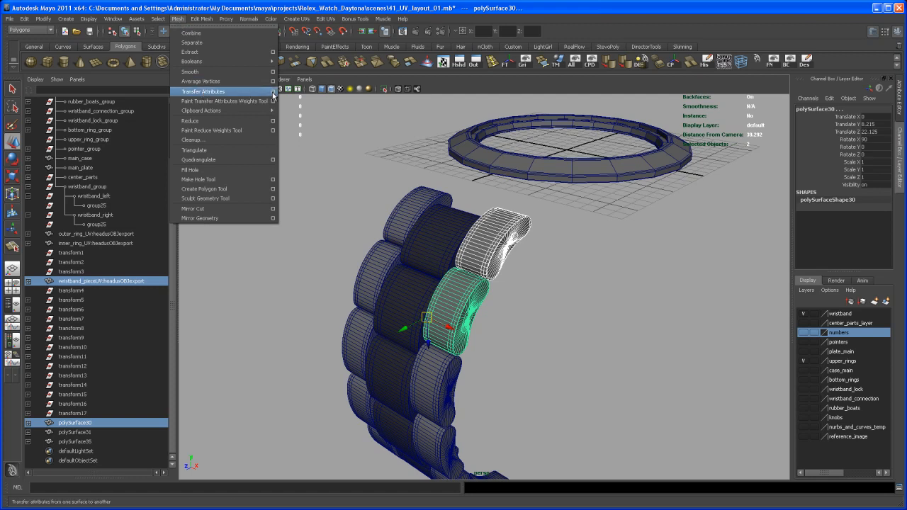
left_click(272, 91)
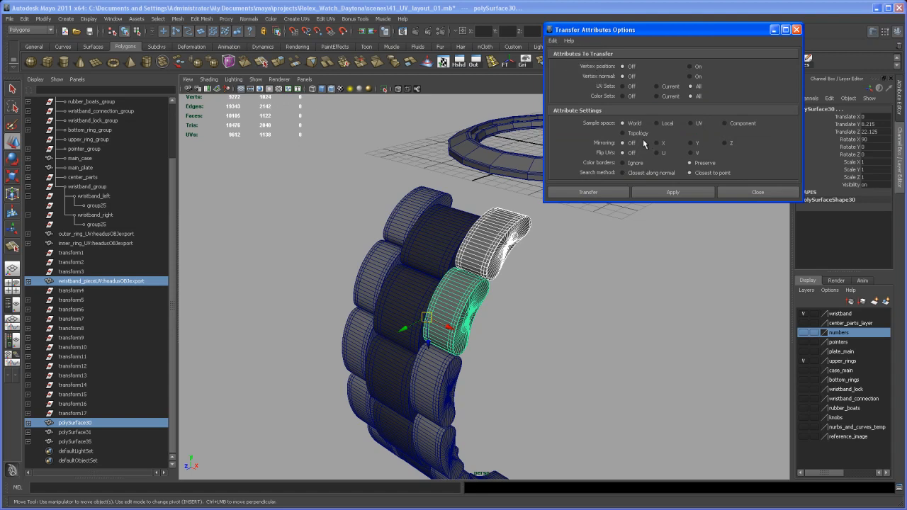
mouse_move(655, 164)
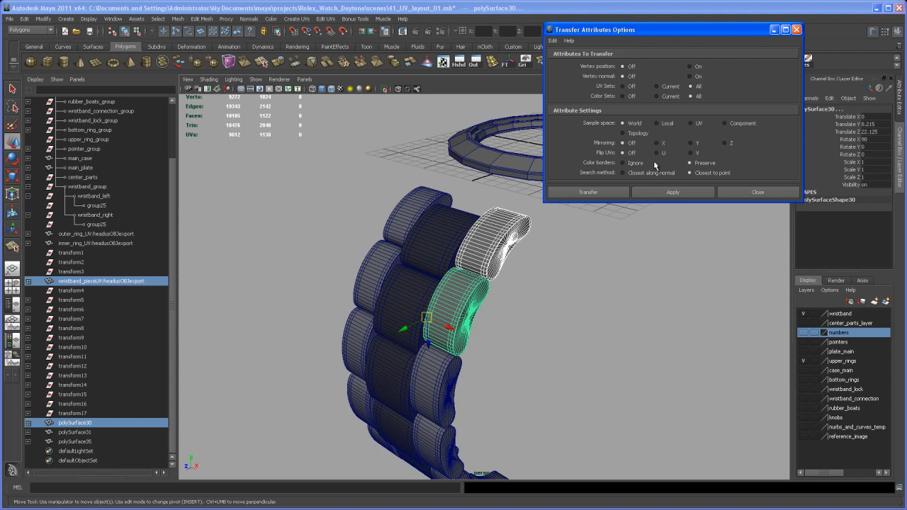
mouse_move(628, 112)
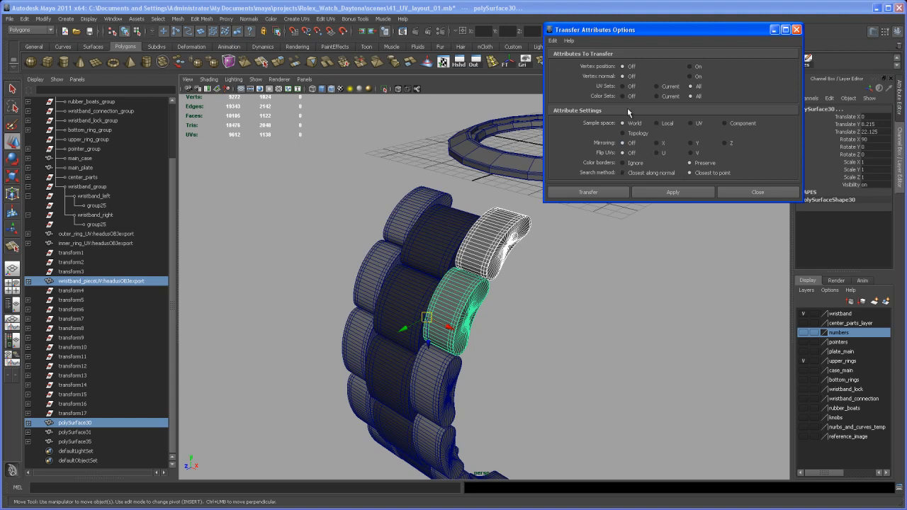
mouse_move(556, 40)
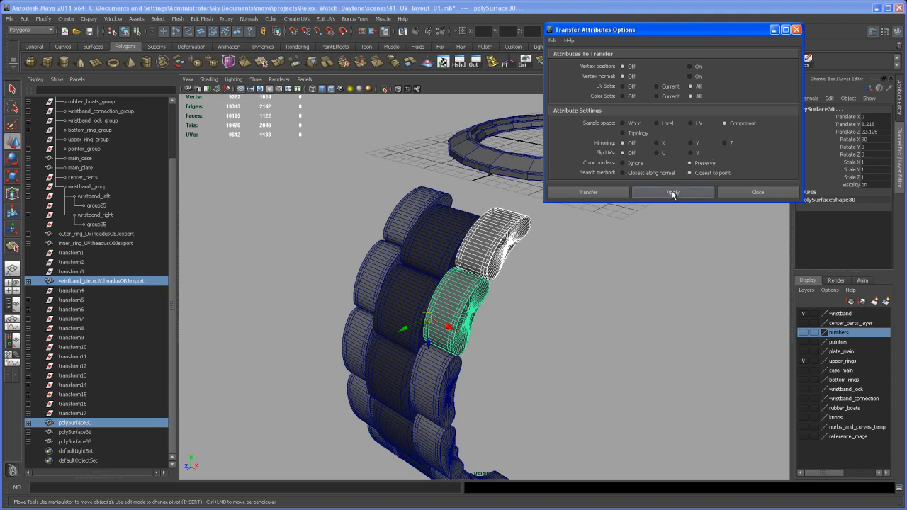
left_click(672, 193)
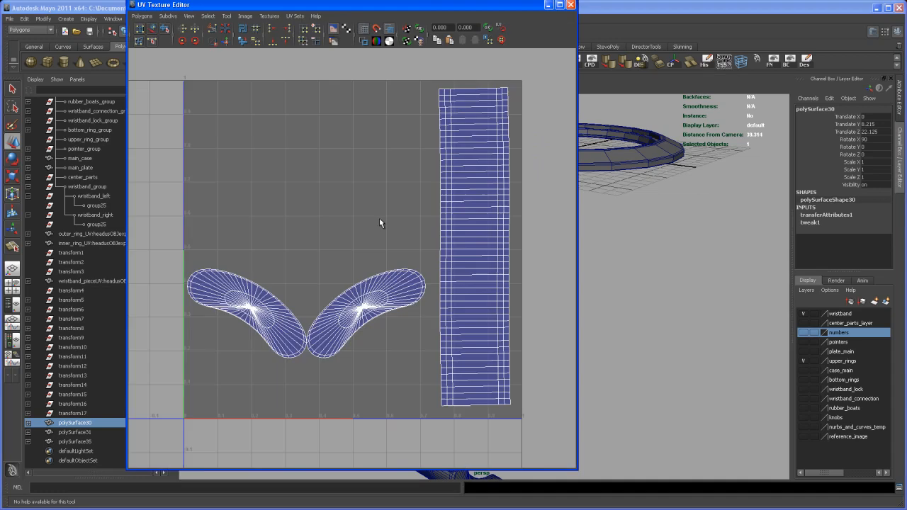
mouse_move(541, 43)
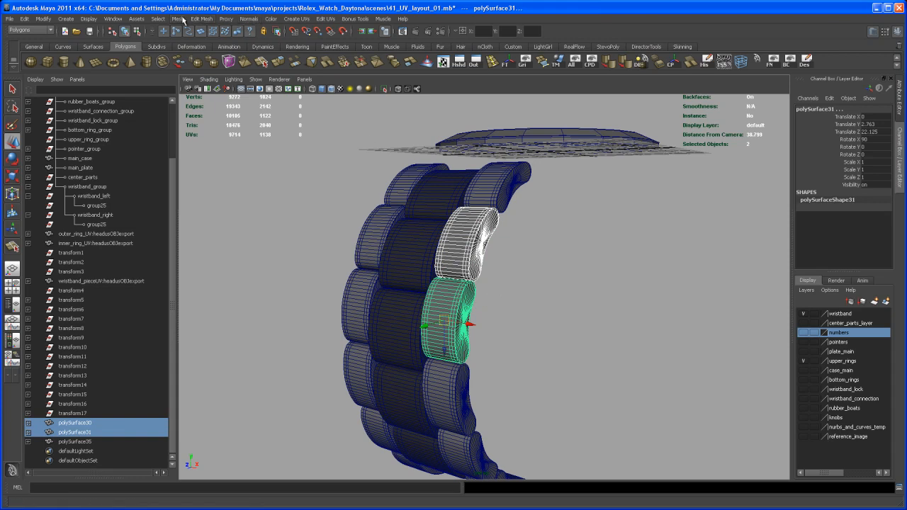
Step: Transfer Attributes again onto the next links down the band, then clear the selection
left_click(179, 19)
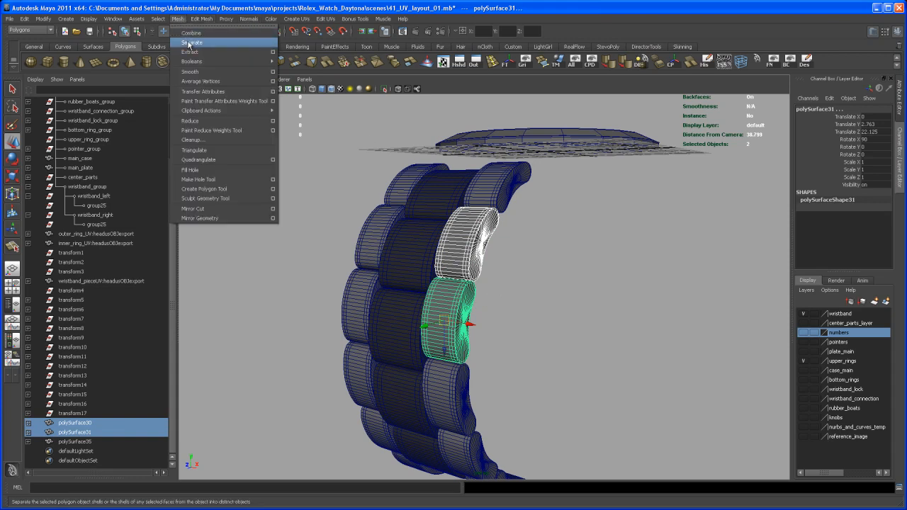
left_click(203, 91)
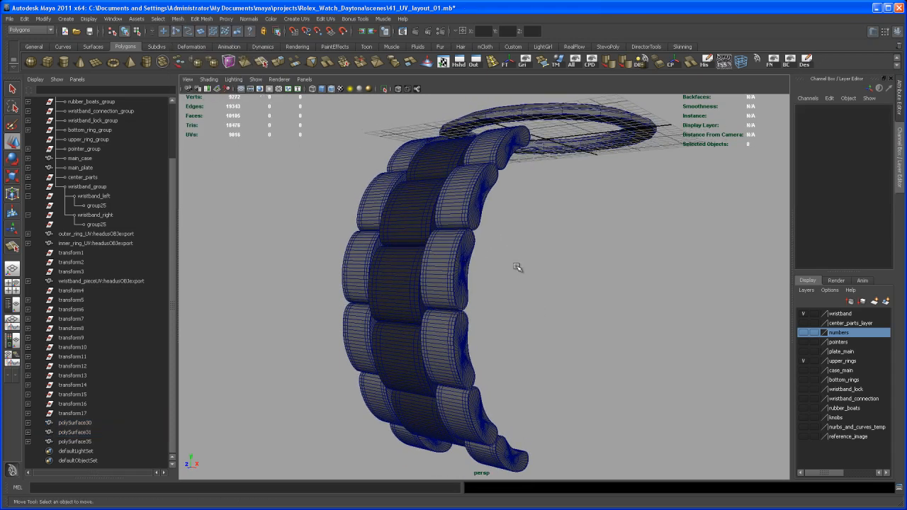
left_click(443, 272)
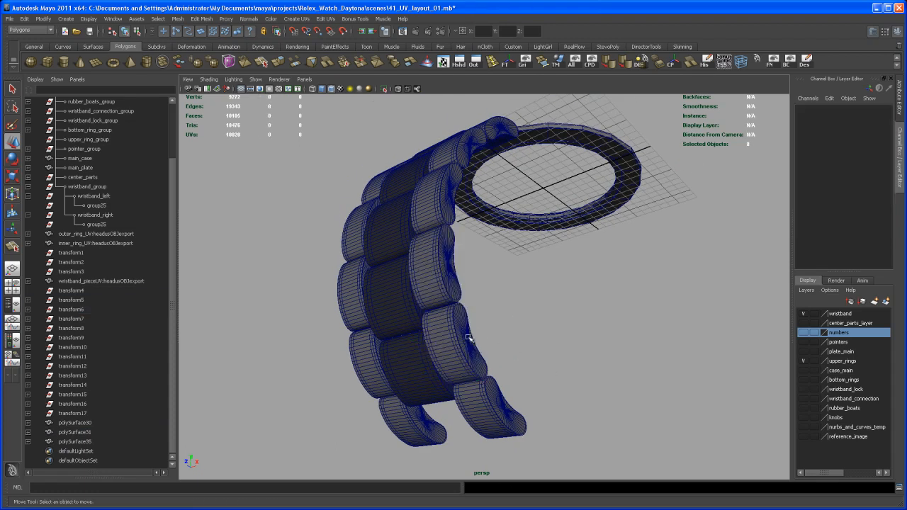
left_click(454, 347)
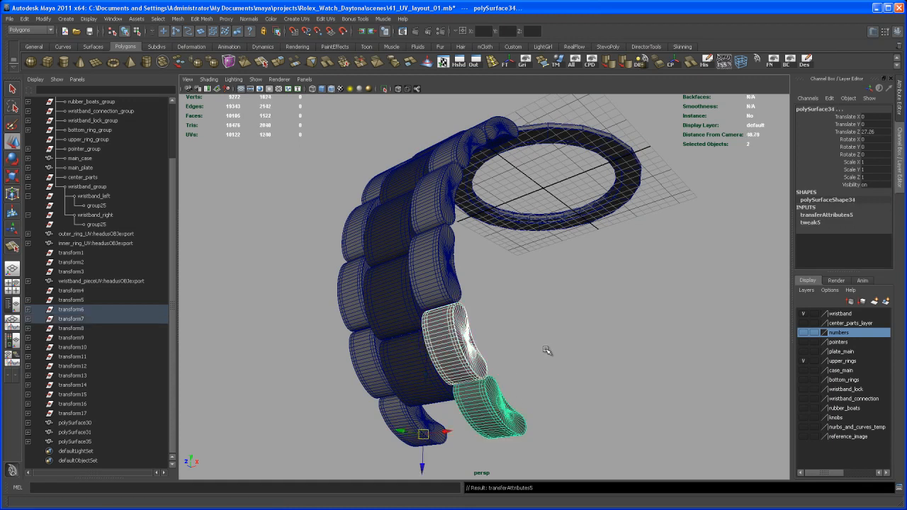
left_click_drag(546, 352, 567, 335)
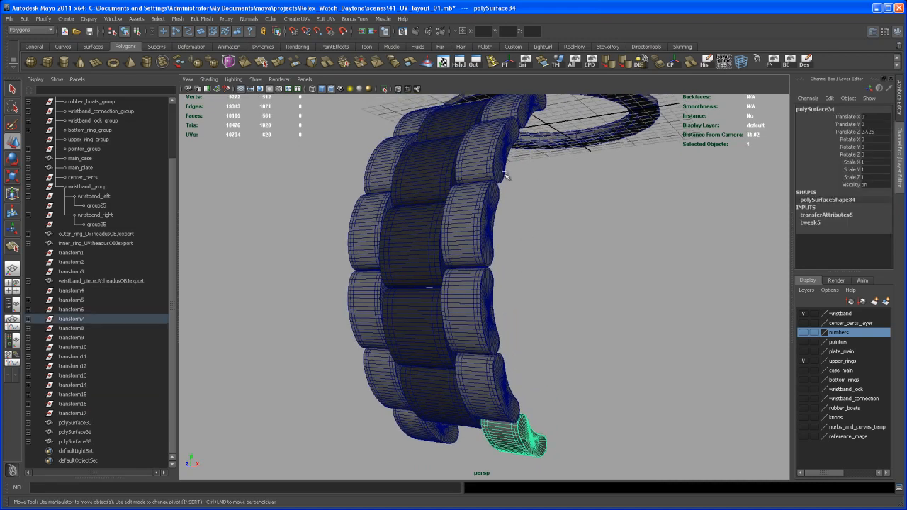
left_click(74, 423)
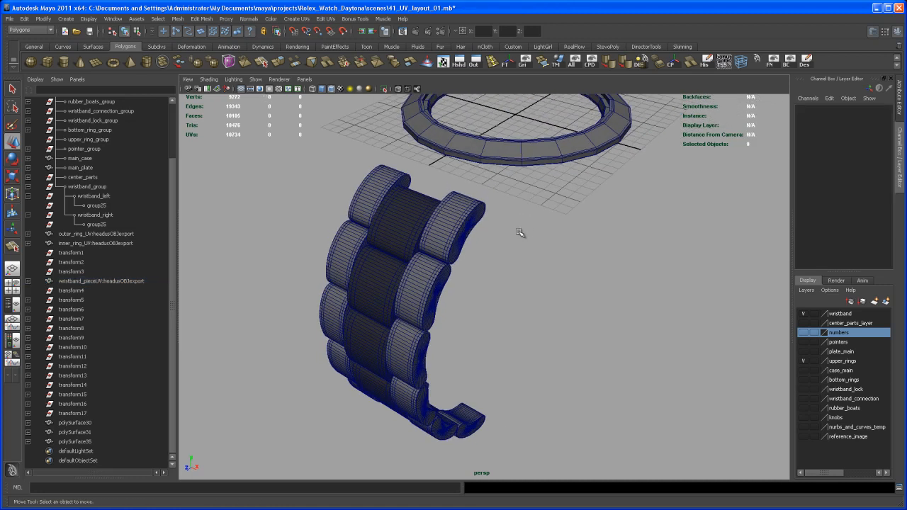
mouse_move(519, 221)
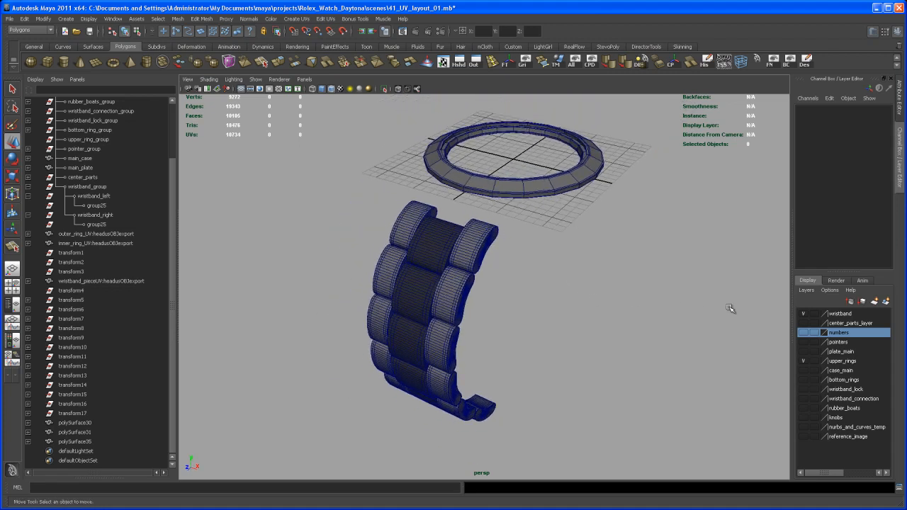
mouse_move(750, 320)
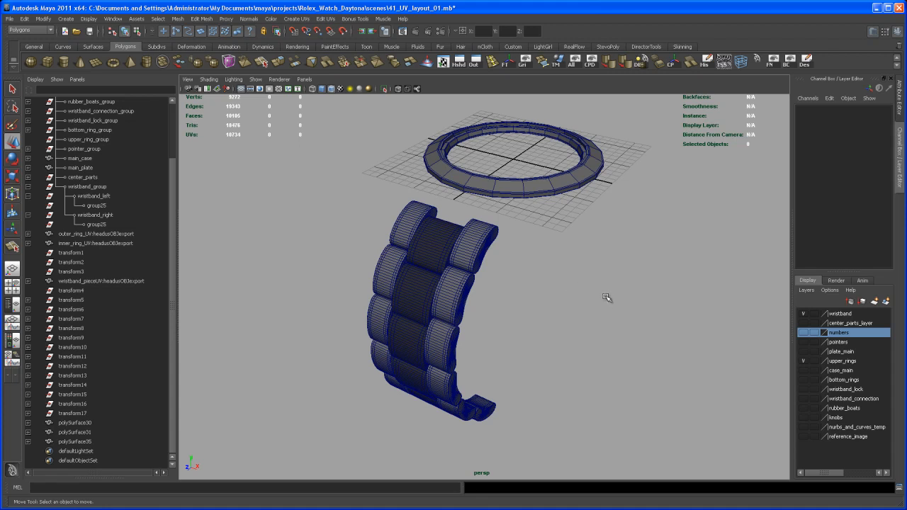
mouse_move(593, 297)
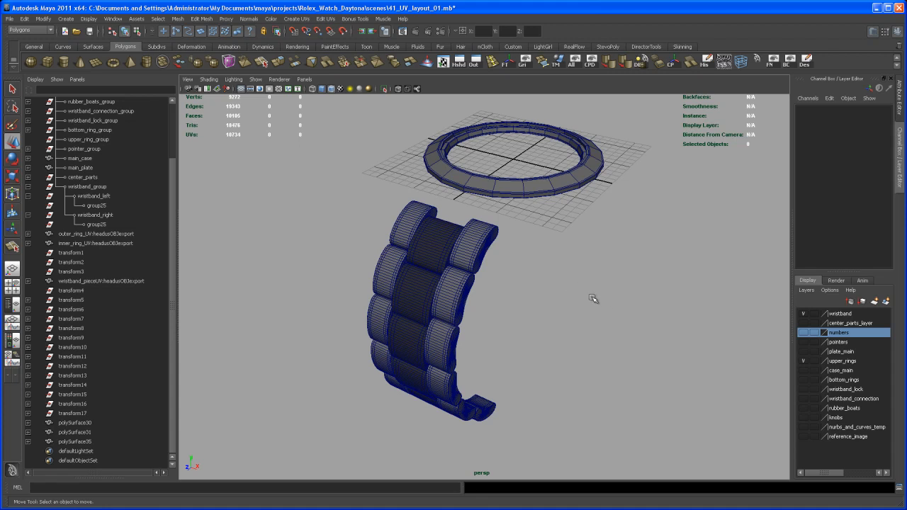
mouse_move(606, 283)
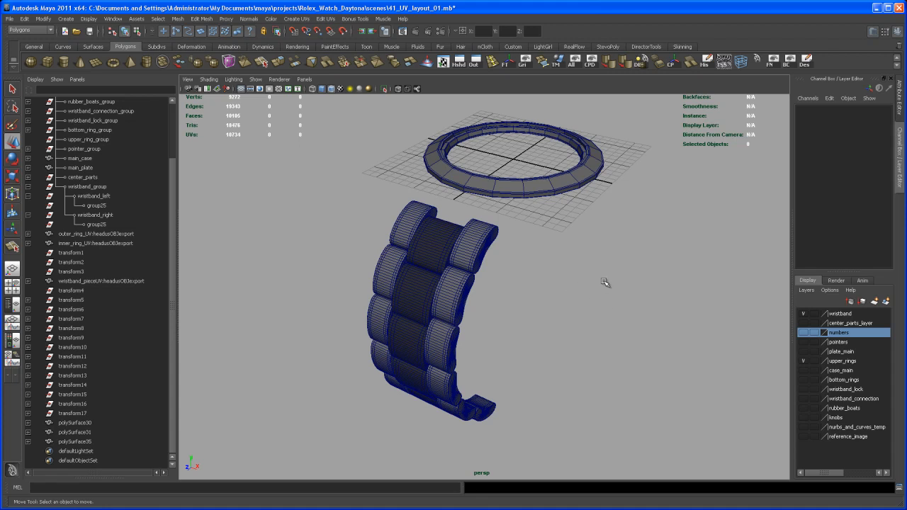
mouse_move(477, 210)
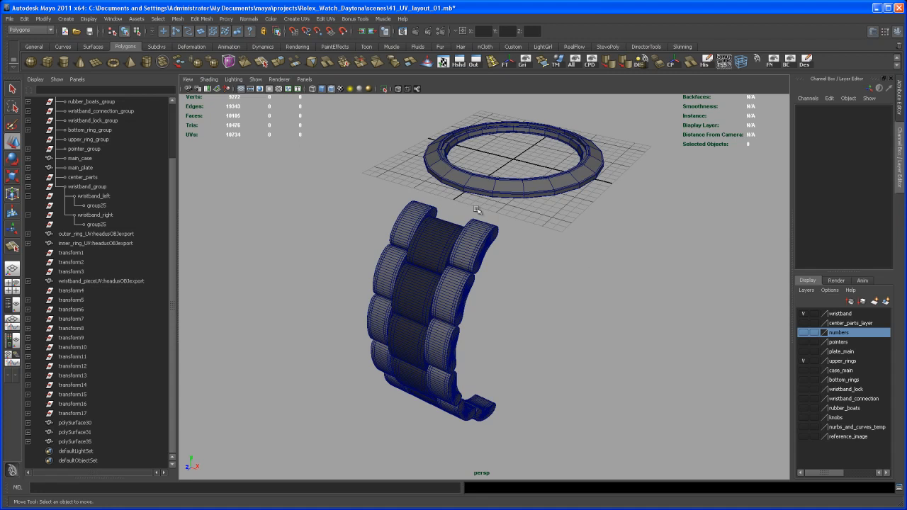
mouse_move(531, 202)
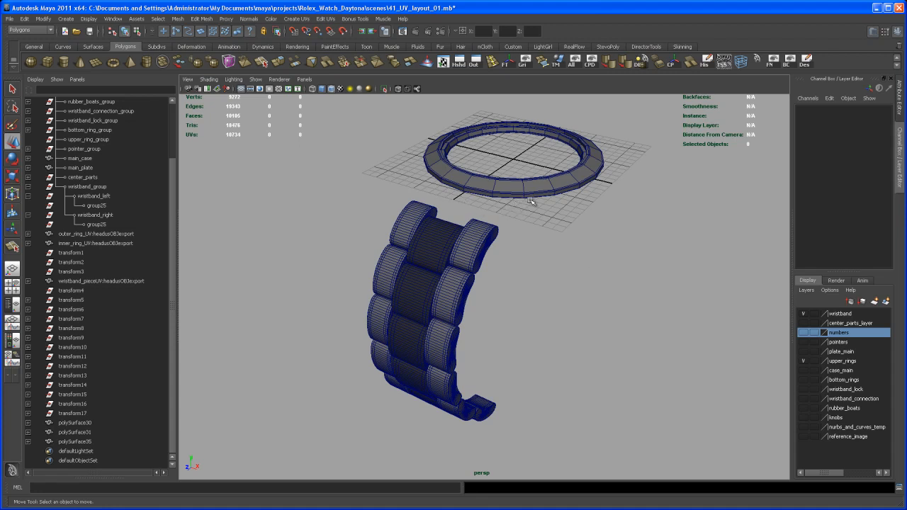
mouse_move(536, 197)
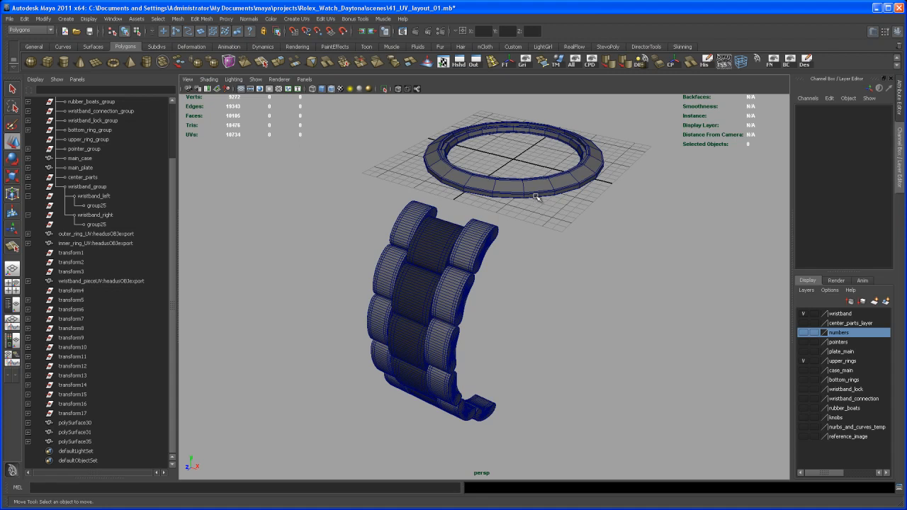